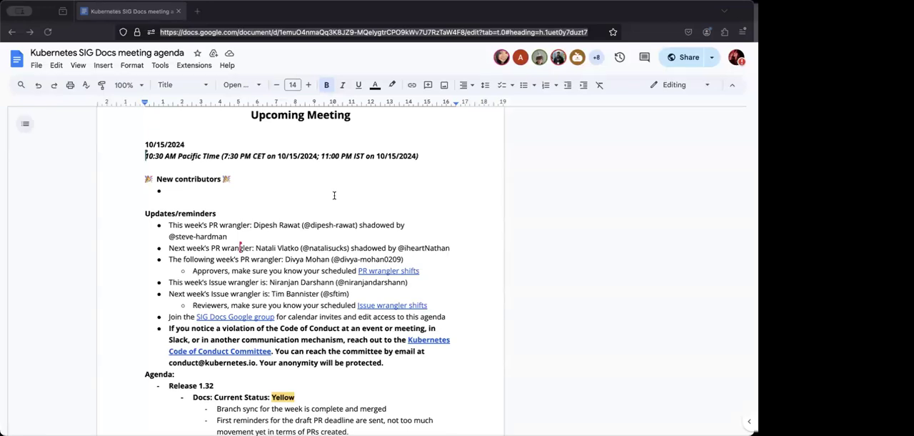
{"action": "mouse_move", "coordinate": [346, 240]}
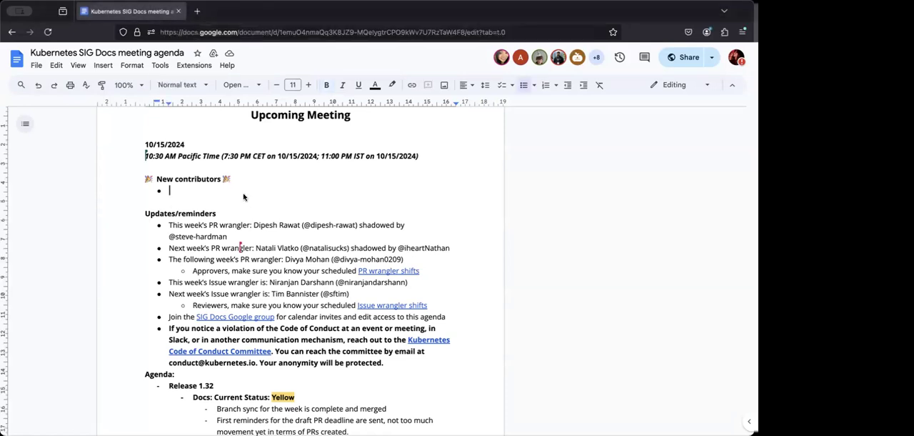
{"action": "type", "text": "Moha"}
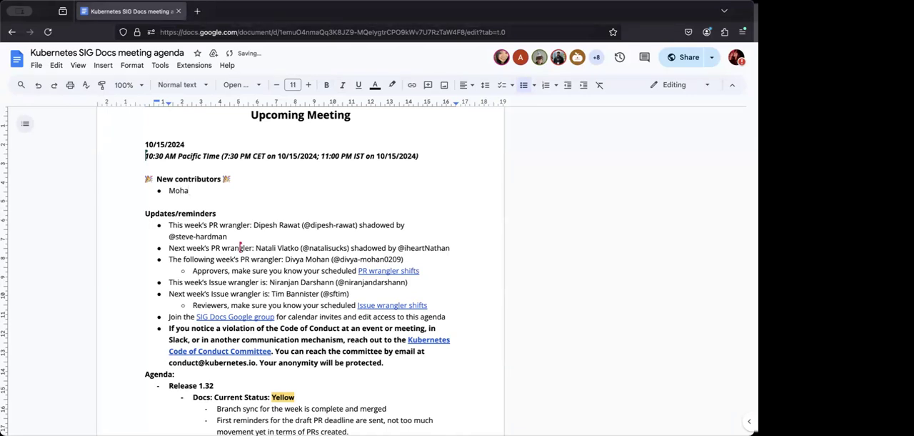
{"action": "type", "text": "Rey Lejano"}
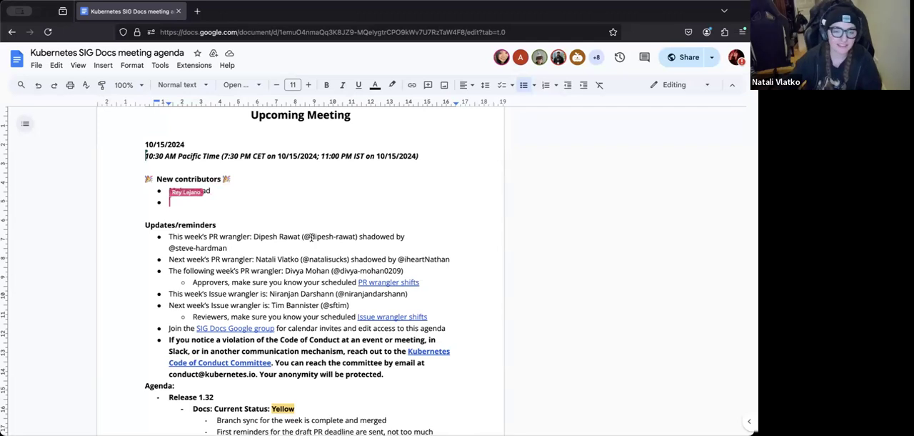
{"action": "type", "text": "Mohammad"}
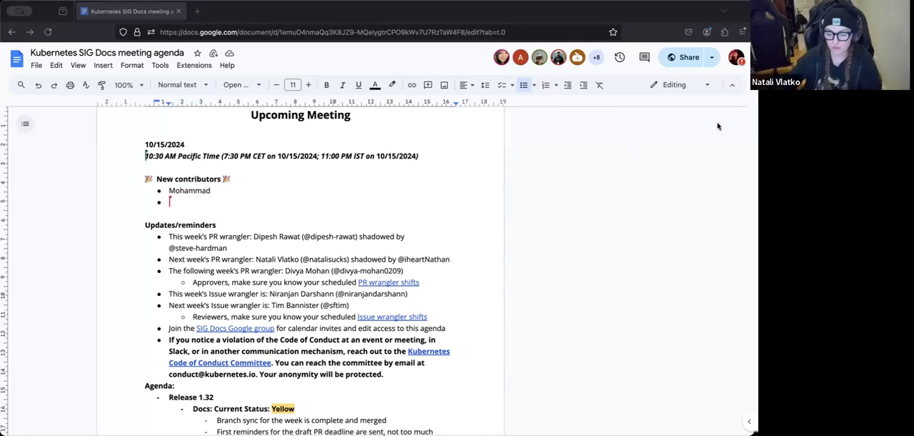
{"action": "mouse_move", "coordinate": [712, 137]}
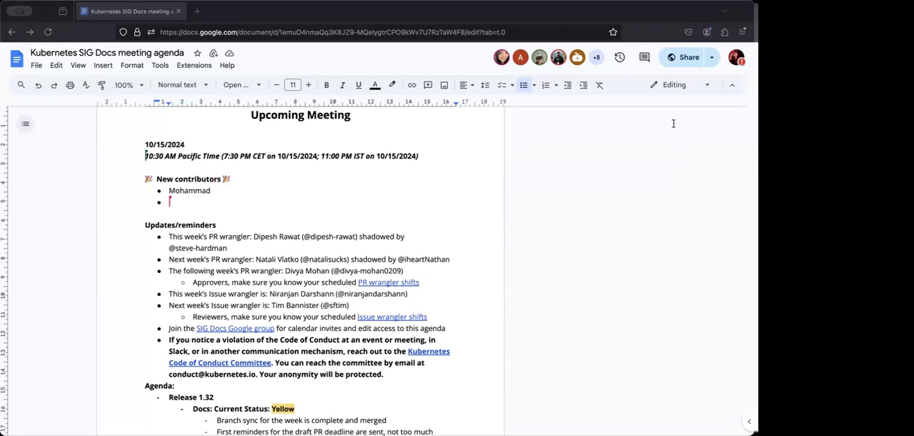
{"action": "mouse_move", "coordinate": [673, 224]}
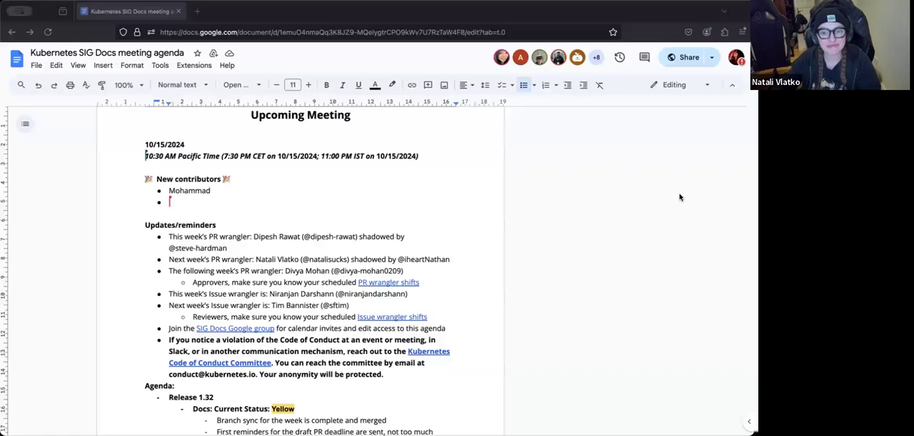
{"action": "mouse_move", "coordinate": [740, 171]}
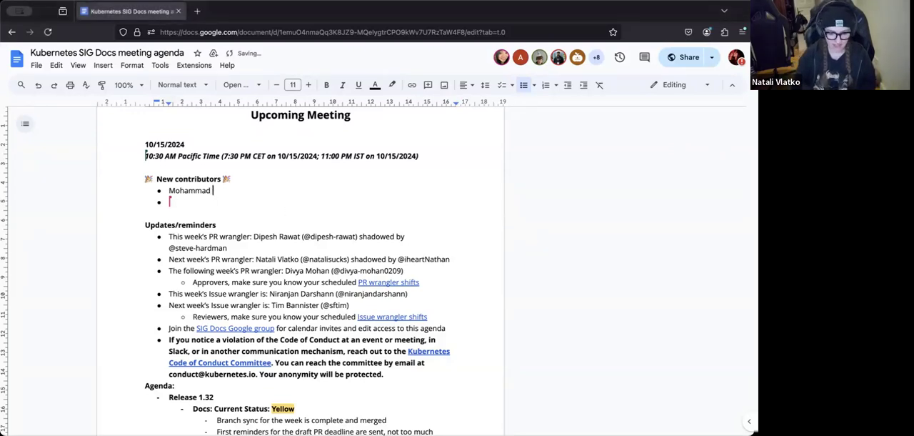
{"action": "type", "text": "Imran"}
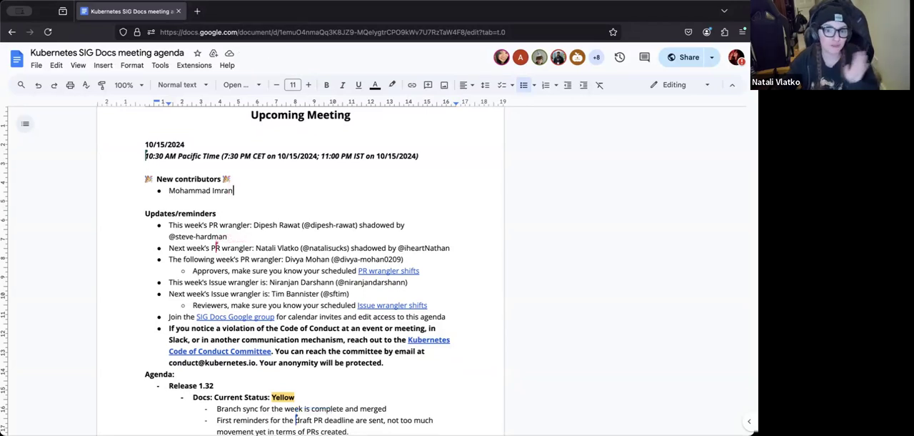
{"action": "mouse_move", "coordinate": [620, 160]}
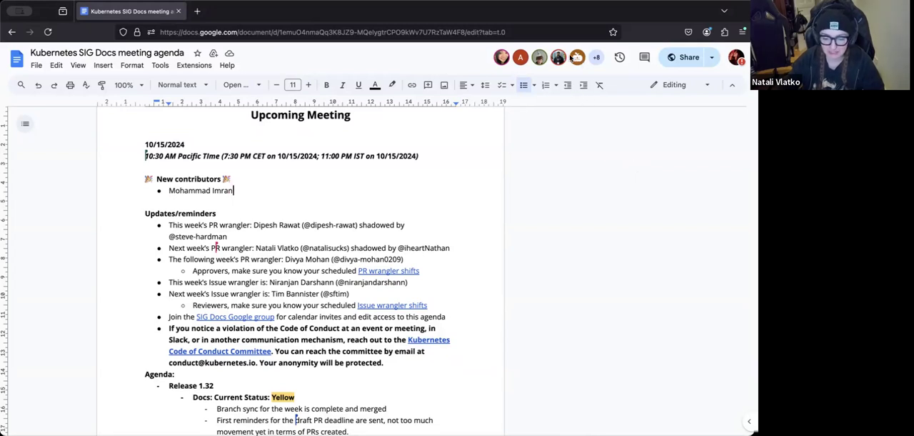
Scroll down to the Release 1.32 Docs status section of the agenda.
{"action": "scroll", "scroll_direction": "down", "scroll_amount": 3}
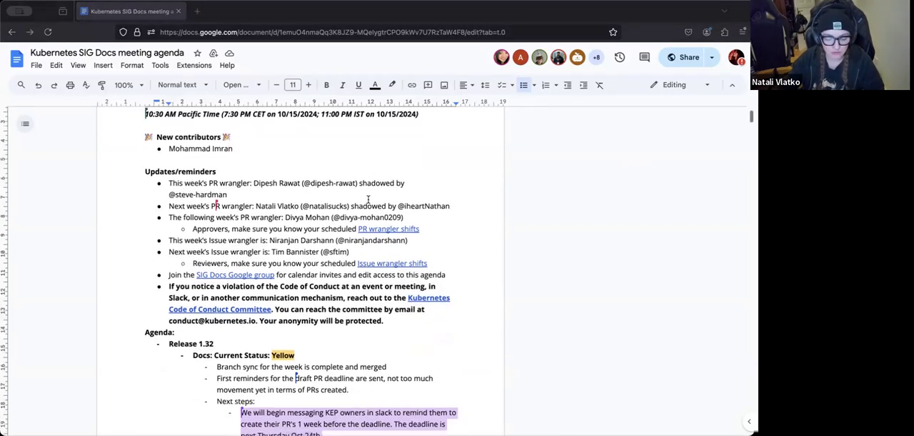
{"action": "scroll", "scroll_direction": "down", "scroll_amount": 3}
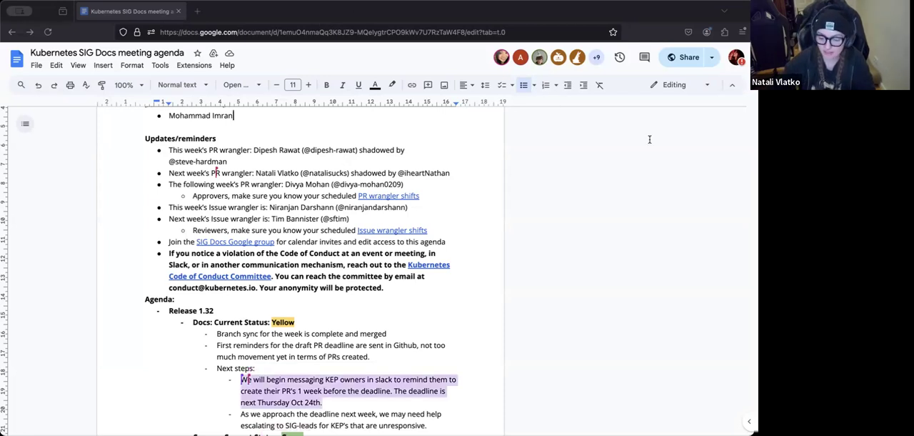
{"action": "scroll", "scroll_direction": "down", "scroll_amount": 3}
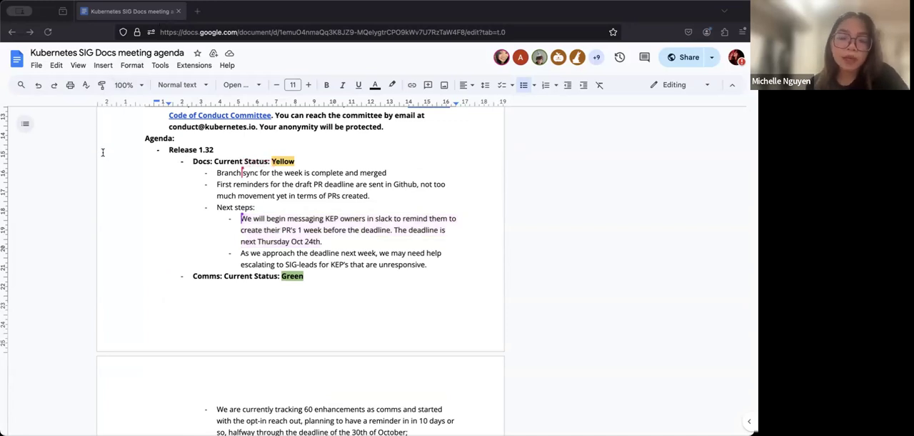
{"action": "mouse_move", "coordinate": [107, 163]}
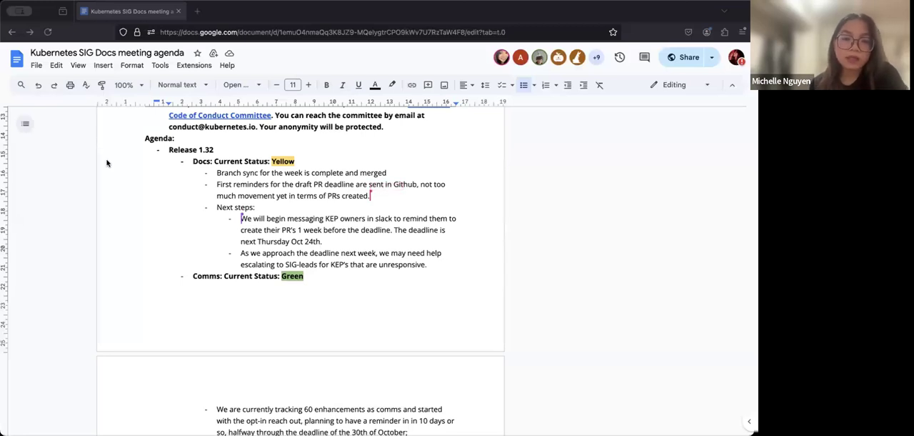
{"action": "mouse_move", "coordinate": [105, 177]}
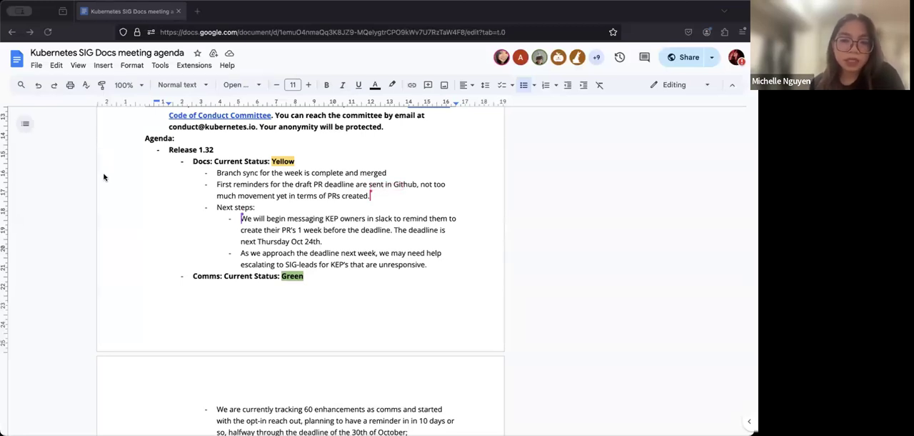
{"action": "scroll", "scroll_direction": "down", "scroll_amount": 3}
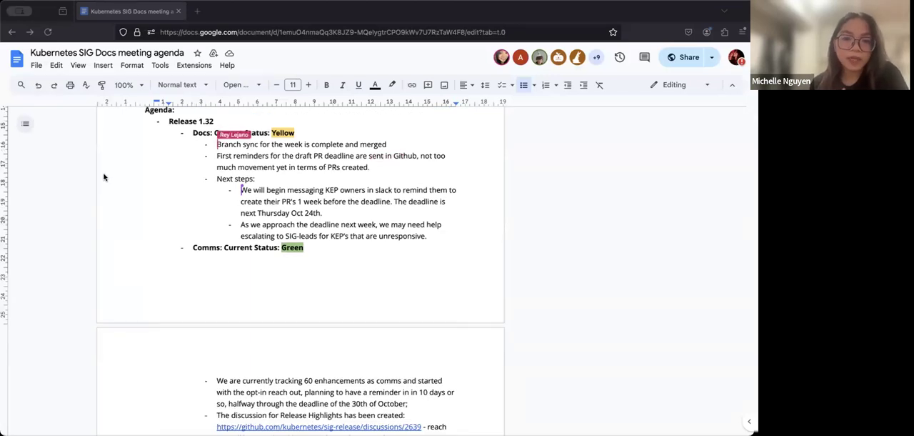
Prefix the branch sync bullet with '[Michelle]' to credit her.
{"action": "type", "text": "[Michelle"}
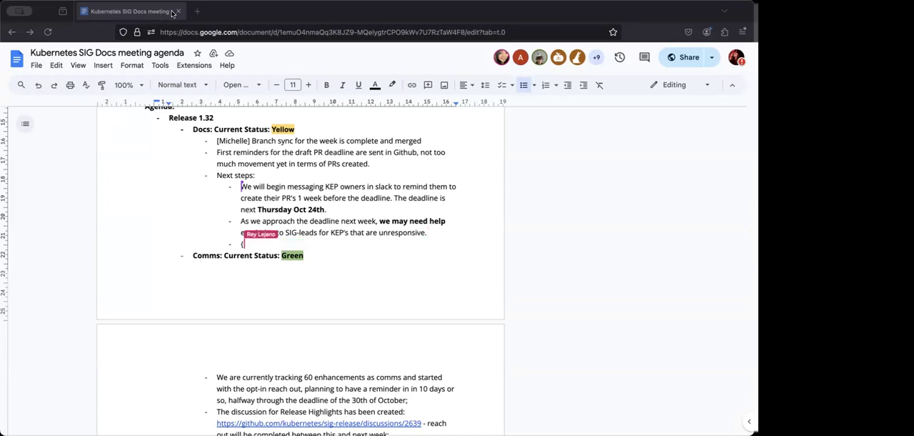
Add the sub-bullet '[Kat] Can get additional help from Release Lead shadows'.
{"action": "type", "text": "[Kat"}
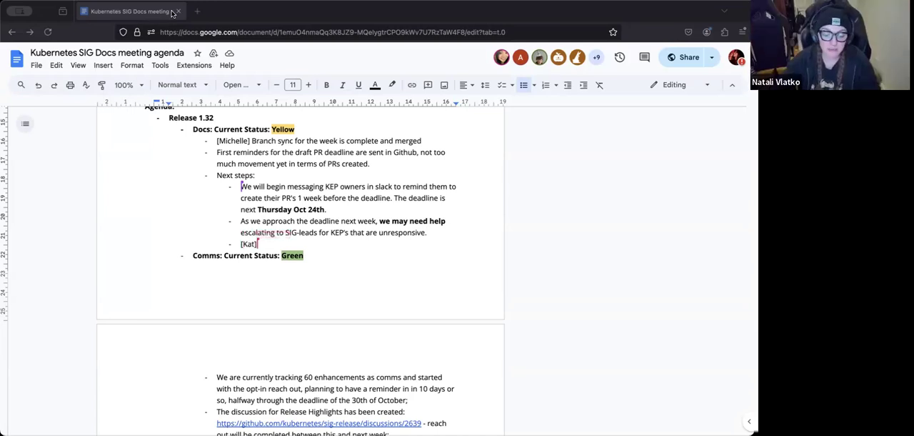
{"action": "type", "text": "Can get additional help from Releas"}
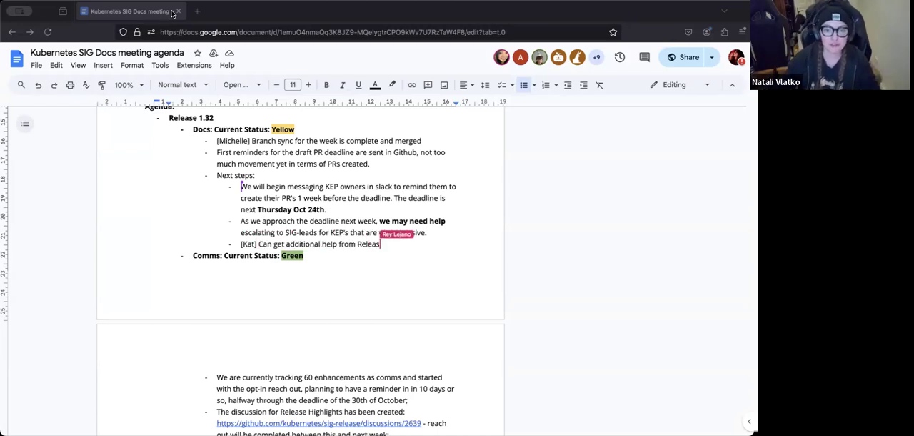
{"action": "type", "text": "Lead shadows"}
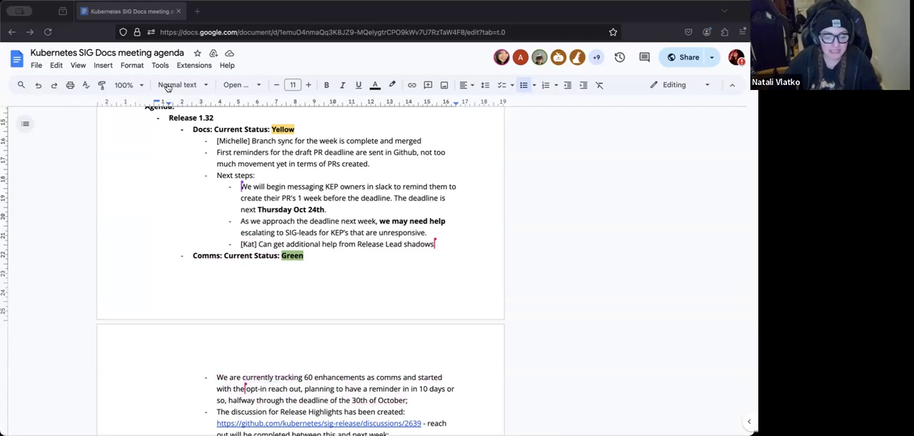
{"action": "scroll", "scroll_direction": "down", "scroll_amount": 3}
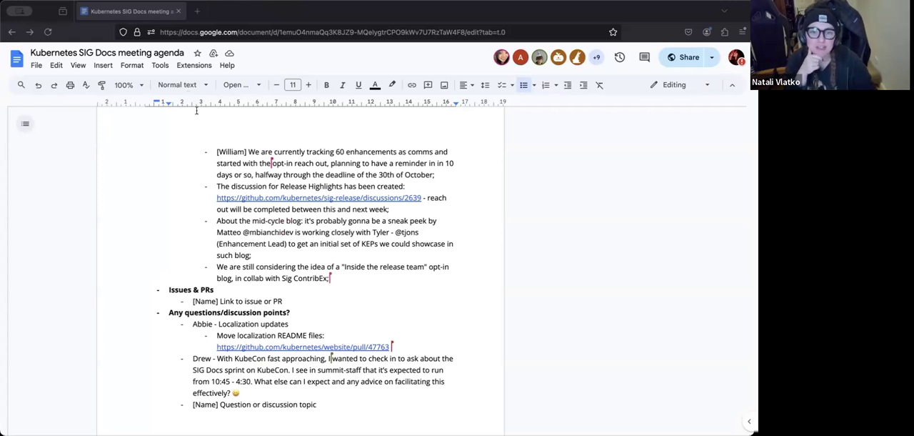
{"action": "mouse_move", "coordinate": [197, 112]}
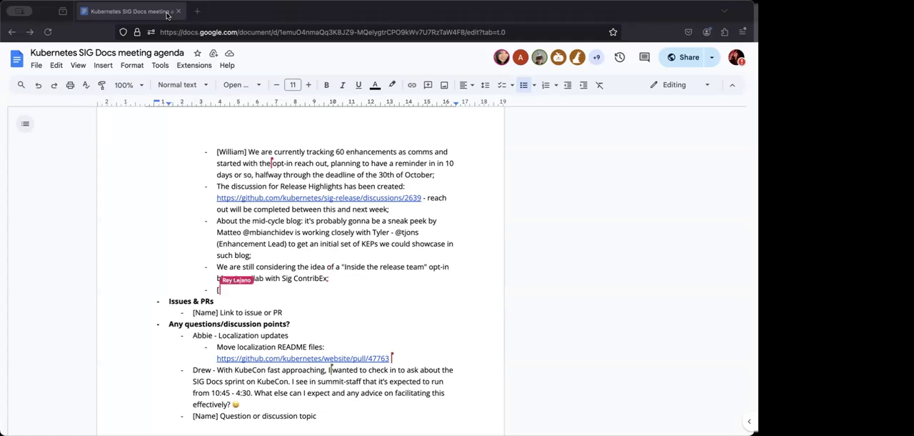
Add Kat's question about needing help choosing KEPs for the sneak peak.
{"action": "type", "text": "[Kat] Do you need help choosi"}
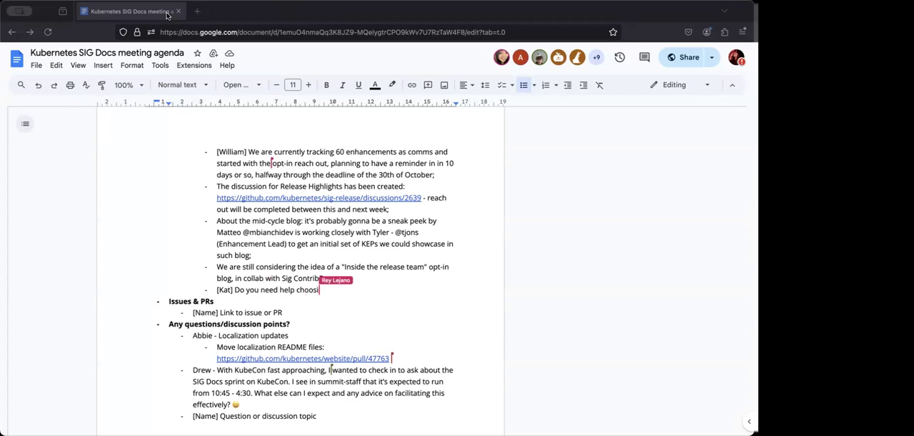
{"action": "type", "text": "ng KEPs t"}
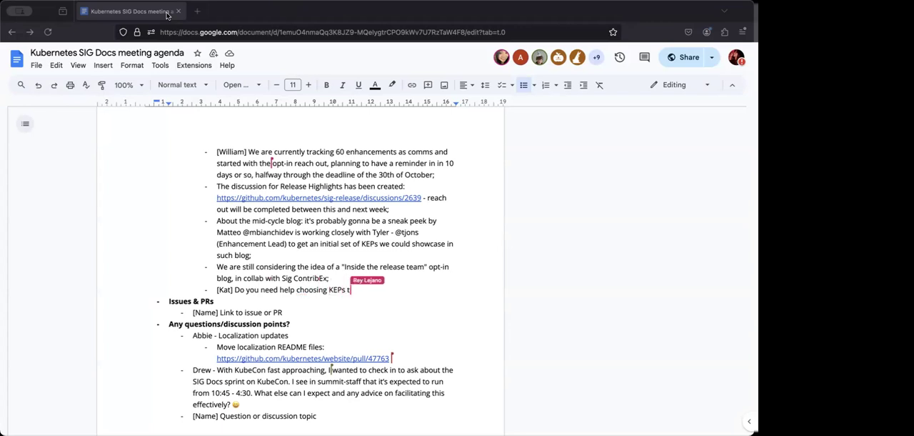
{"action": "type", "text": "or the sneak peak"}
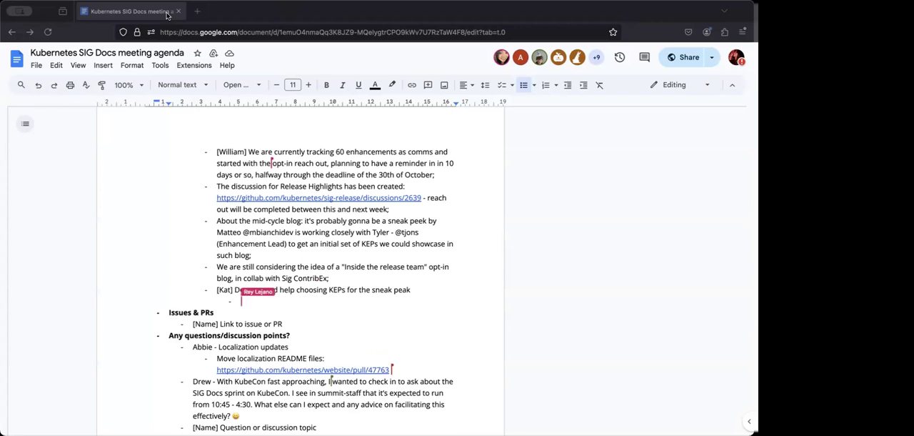
Add Matteo's reply that a call is planned tomorrow and Kat will join the meeting.
{"action": "type", "text": "[Matteo] Will have a call with Tyler"}
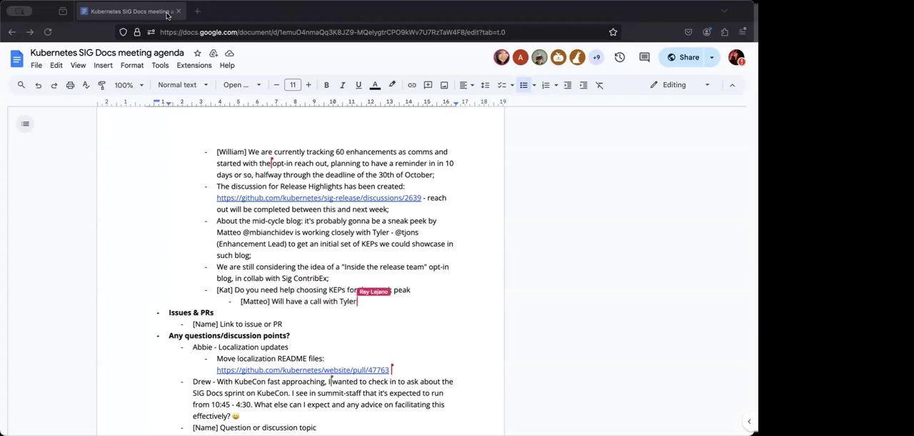
{"action": "type", "text": "tomorrow,"}
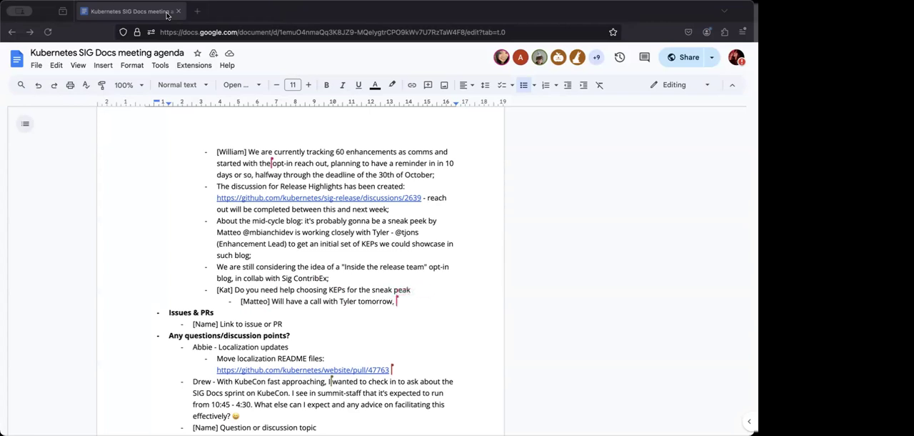
{"action": "type", "text": "K"}
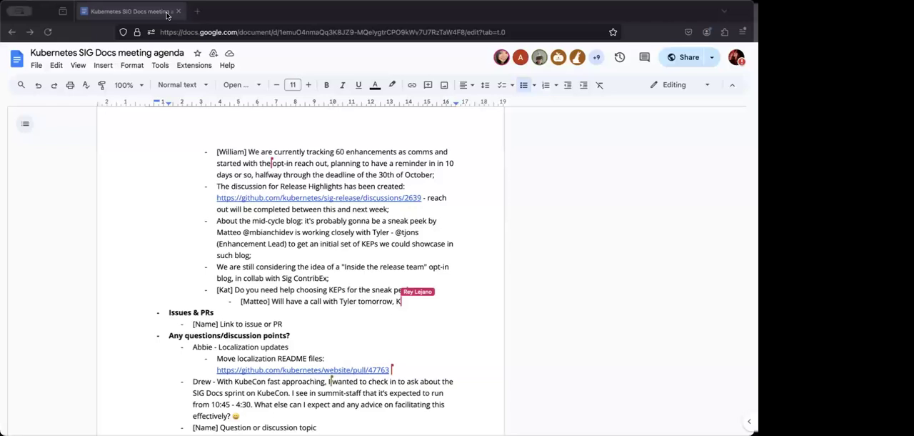
{"action": "type", "text": "Kat to join the meeting"}
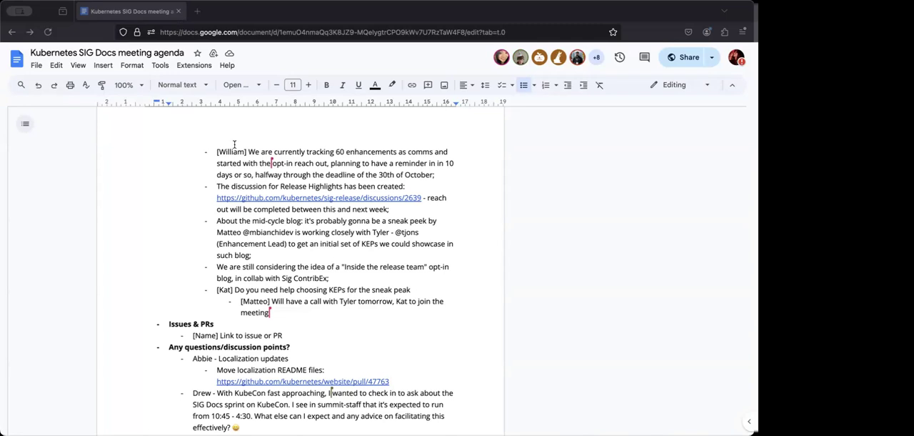
Add Rey's bullet asking whether 60 total enhancements are tracked, starting the answer.
{"action": "type", "text": "[Rey] Ca"}
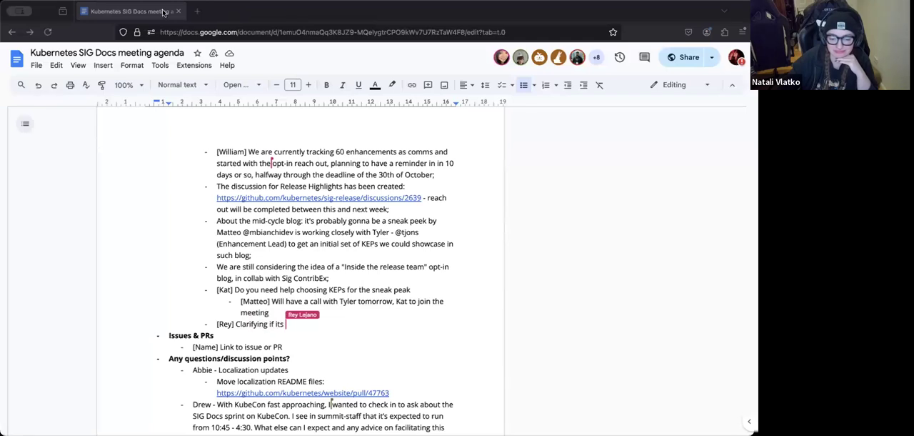
{"action": "type", "text": "60 total he"}
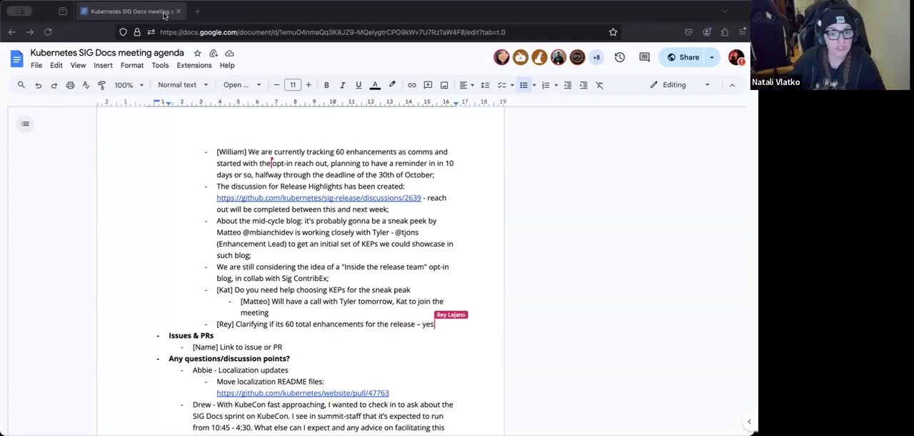
{"action": "type", "text": "60 enhancements is for"}
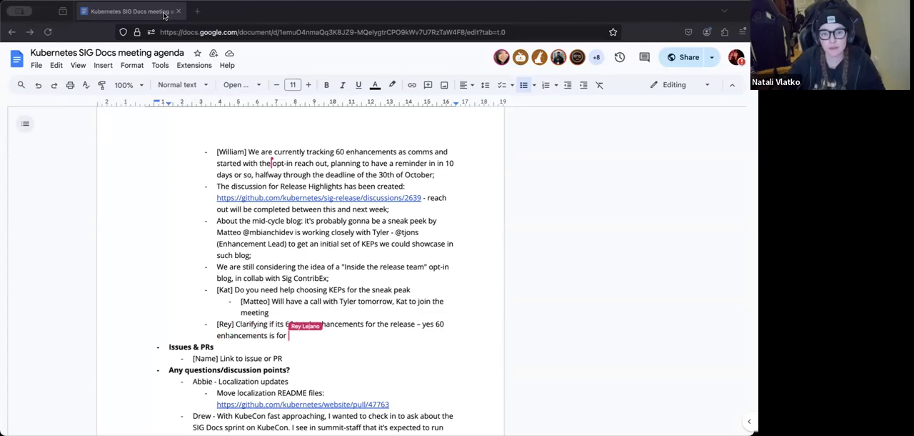
Finish 'for the release' and move to the localization README link to start a sub-bullet.
{"action": "type", "text": "t"}
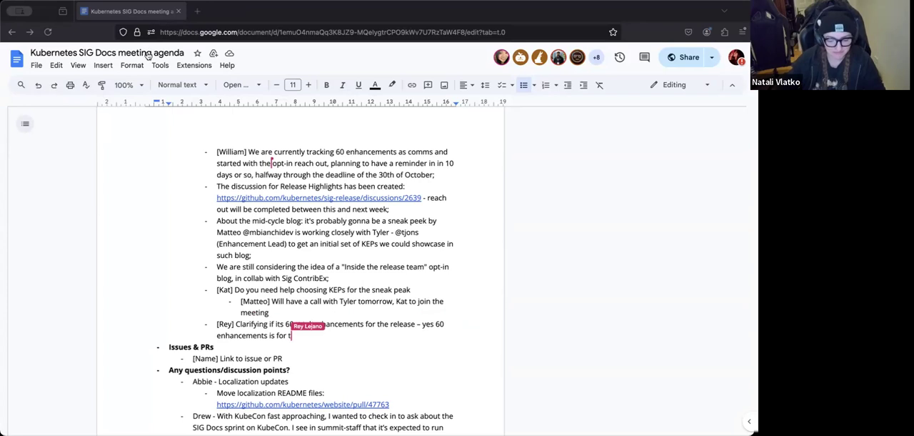
{"action": "scroll", "scroll_direction": "down", "scroll_amount": 3}
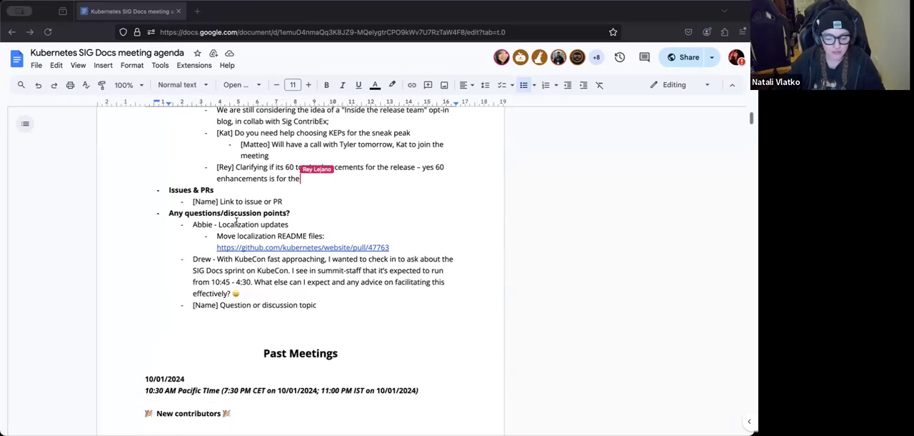
{"action": "scroll", "scroll_direction": "down", "scroll_amount": 3}
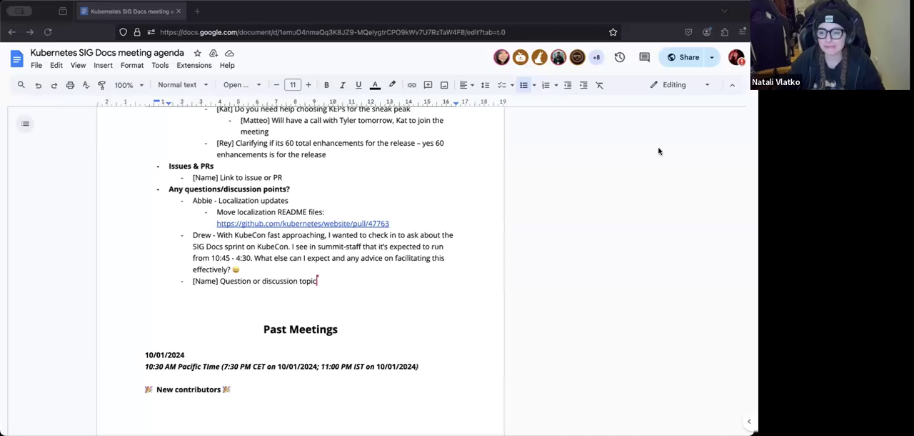
{"action": "mouse_move", "coordinate": [665, 115]}
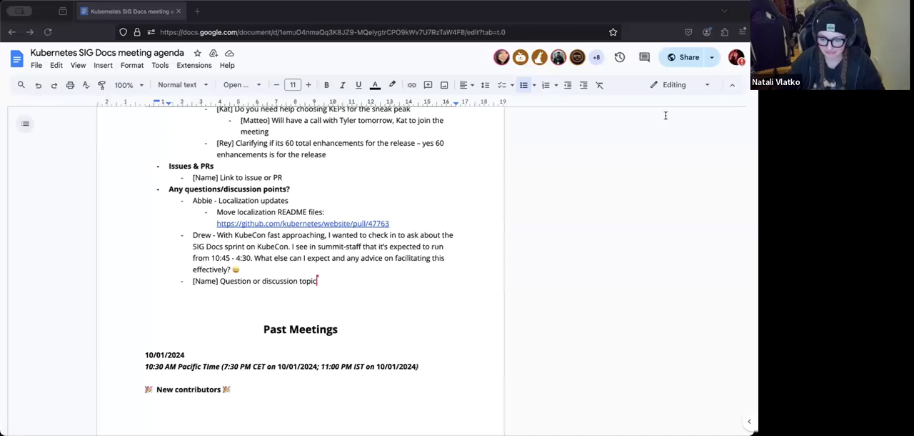
{"action": "mouse_move", "coordinate": [713, 140]}
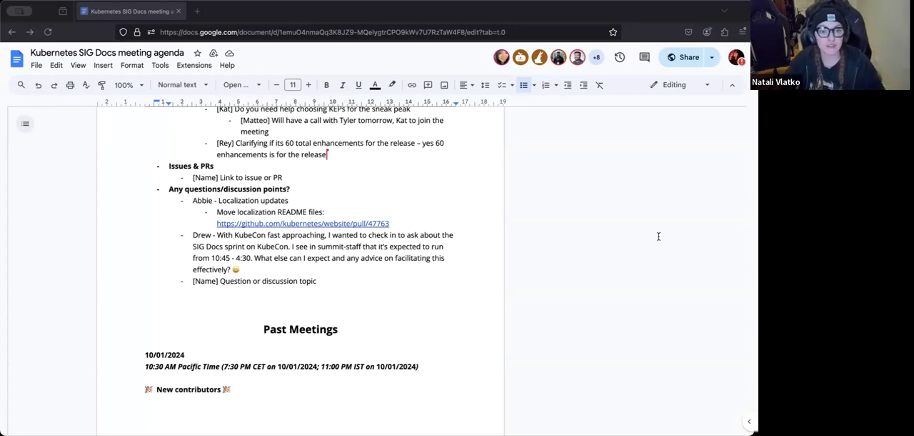
{"action": "mouse_move", "coordinate": [657, 207]}
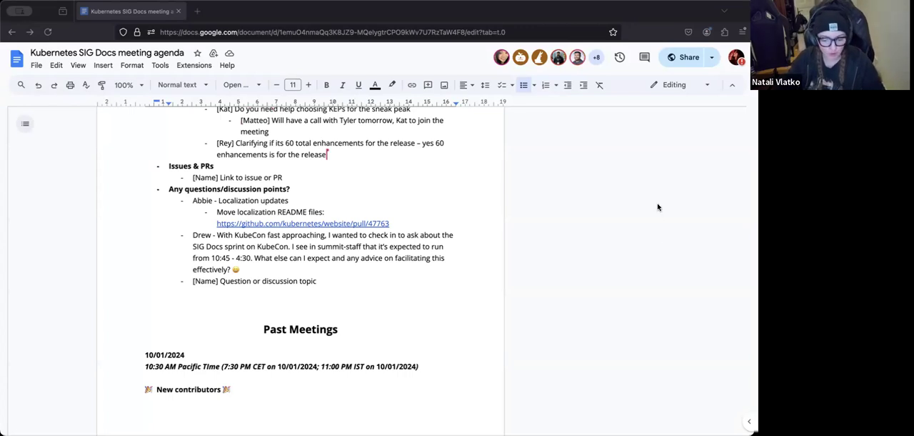
{"action": "mouse_move", "coordinate": [620, 145]}
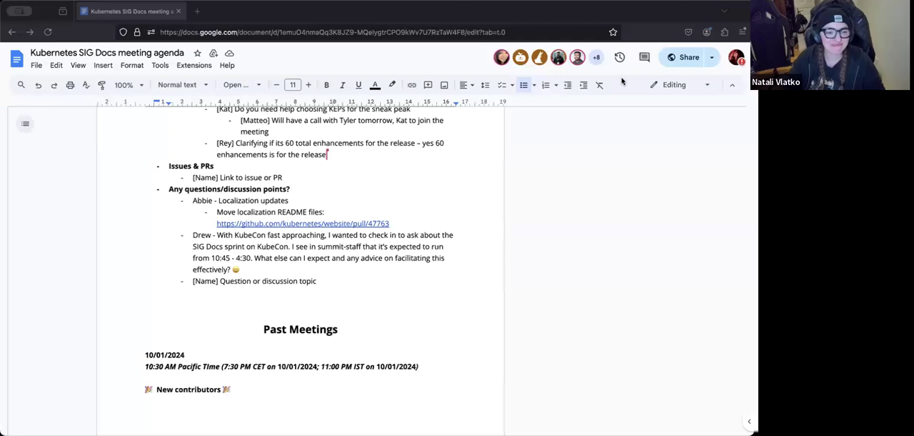
{"action": "left_click", "coordinate": [237, 85]}
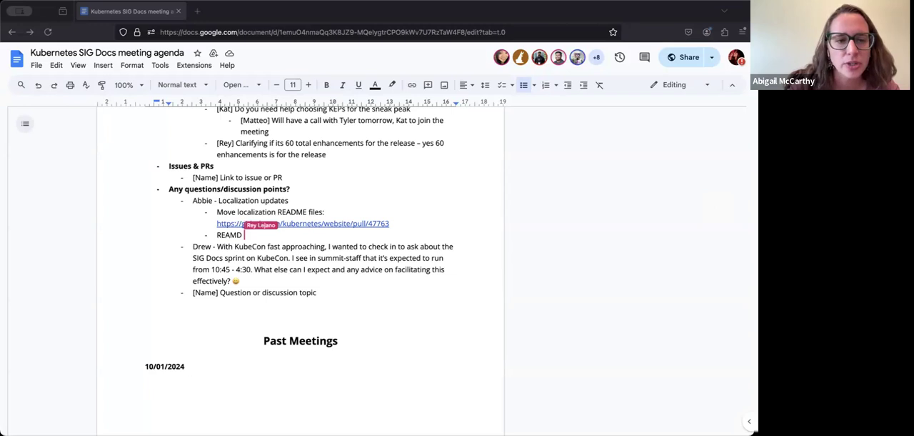
Note that Localization README files live in their own dir so teams have permission to change them.
{"action": "type", "text": "fils"}
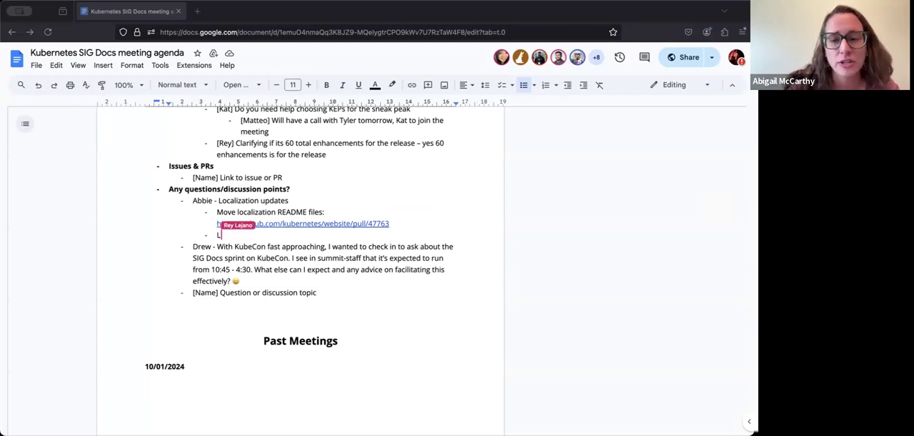
{"action": "type", "text": "Localization R"}
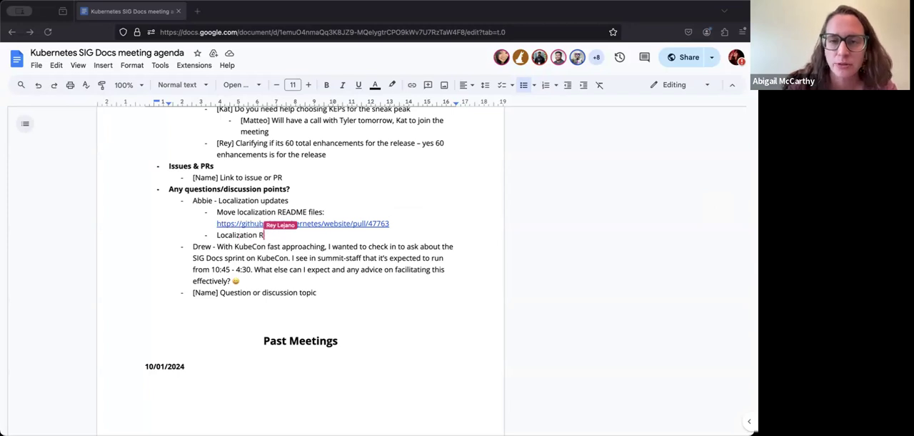
{"action": "type", "text": "EADME files will be"}
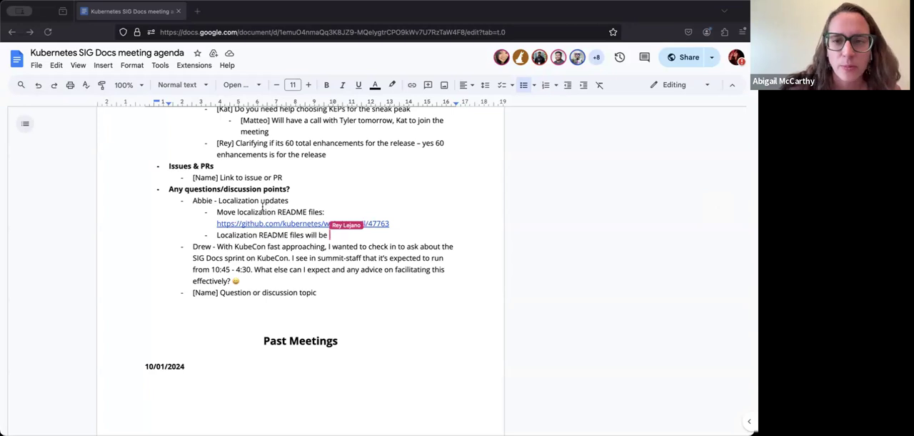
{"action": "type", "text": "within in"}
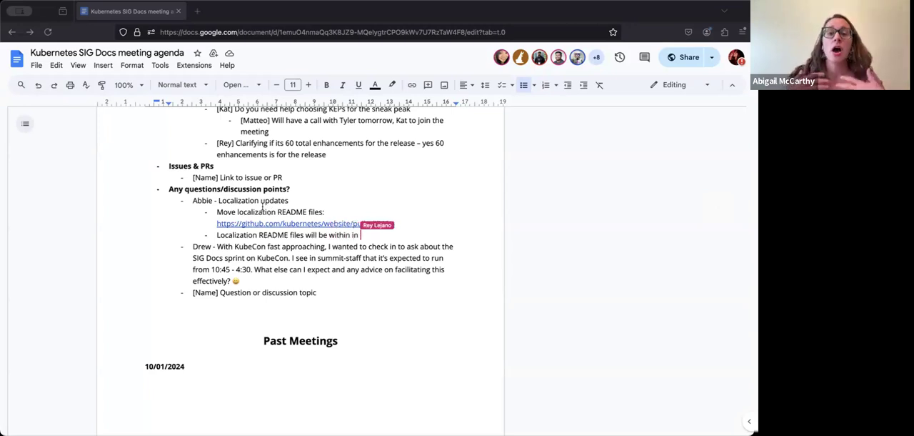
{"action": "type", "text": "their own"}
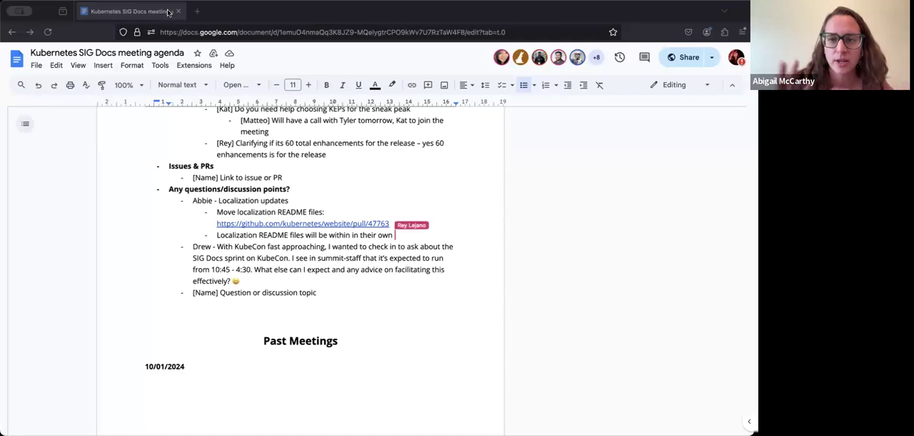
{"action": "type", "text": "dir so localization team c"}
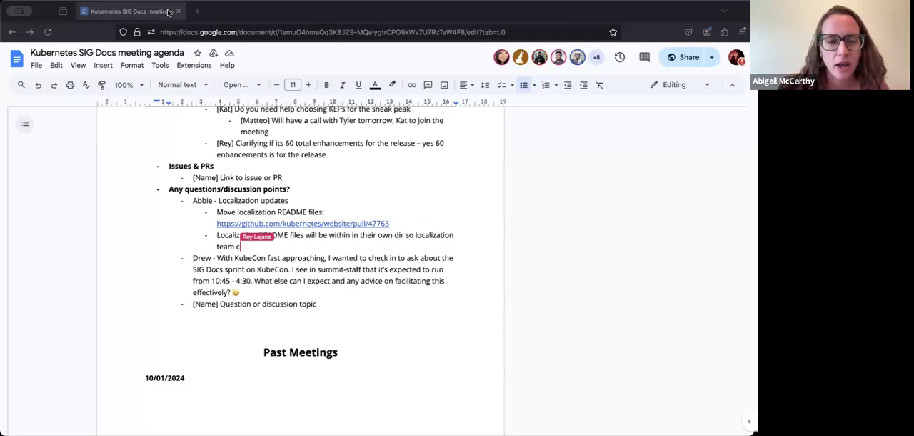
{"action": "type", "text": "teams have permissions to make"}
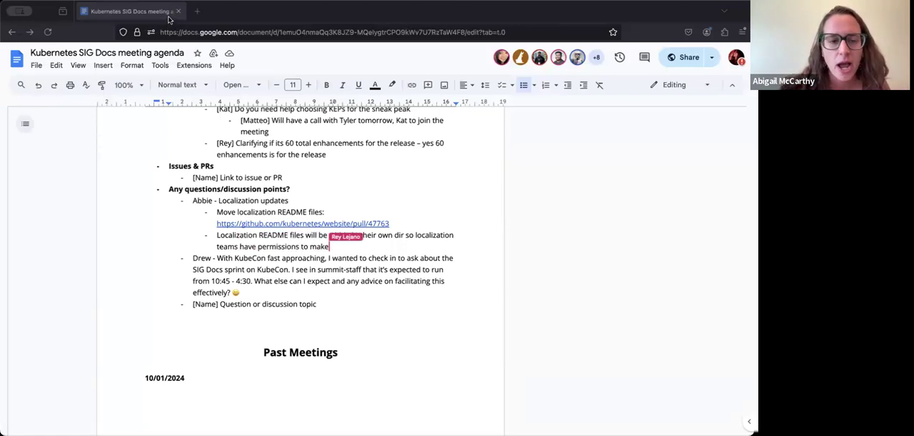
{"action": "type", "text": "changes to their READM"}
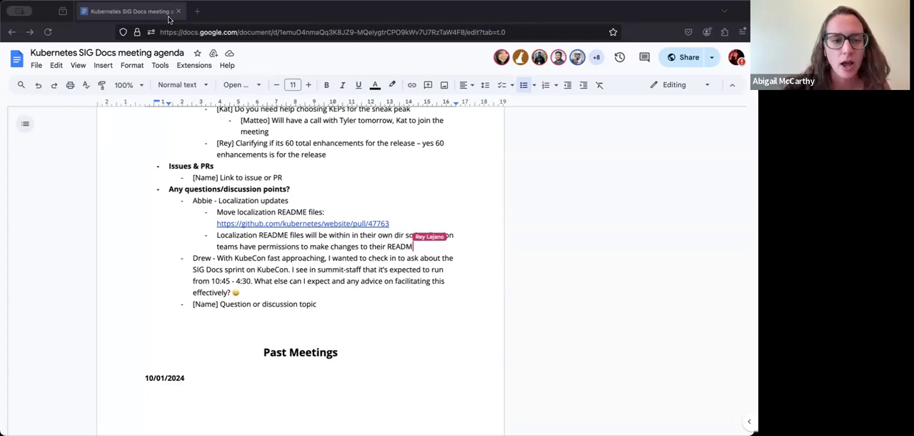
{"action": "type", "text": "files"}
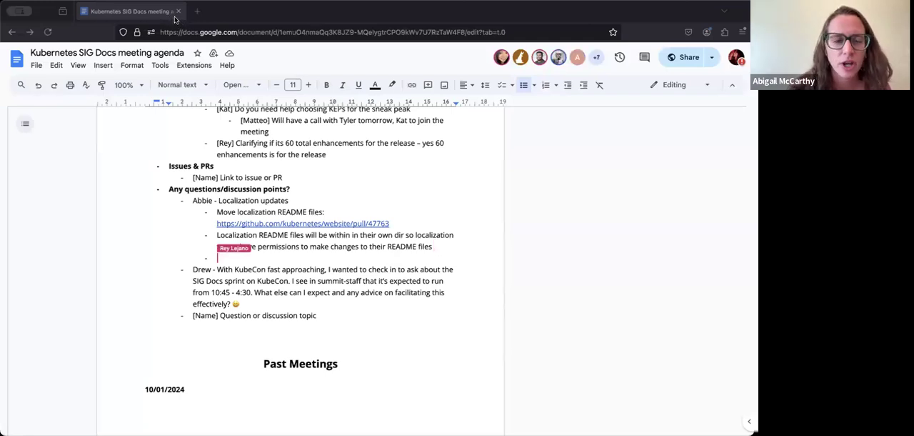
Note Abbie will create a PR for policy notes and is also creating branches on Netlify.
{"action": "type", "text": "Create"}
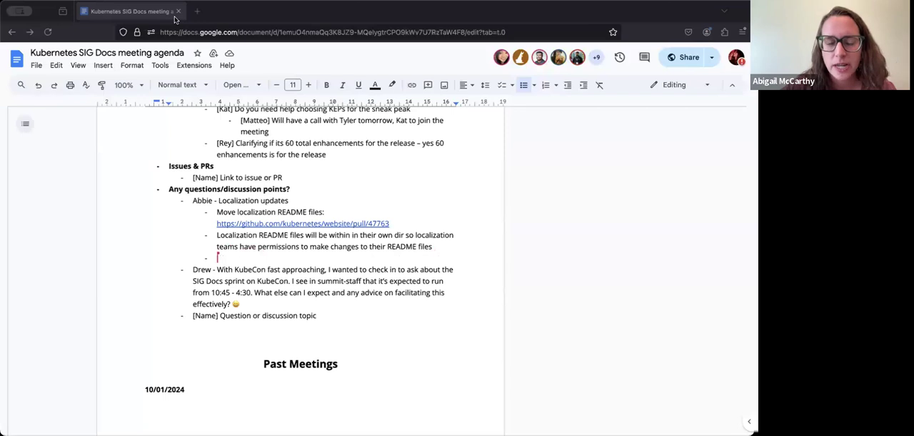
{"action": "type", "text": "Will create a PR on polic"}
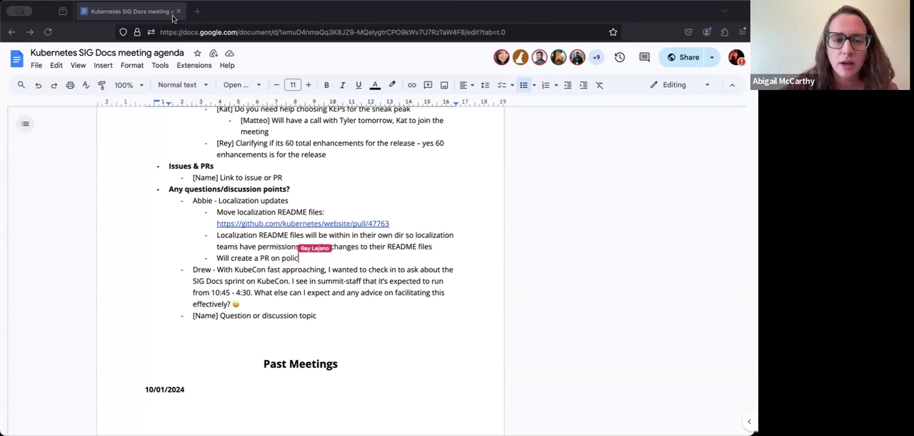
{"action": "type", "text": "notes,"}
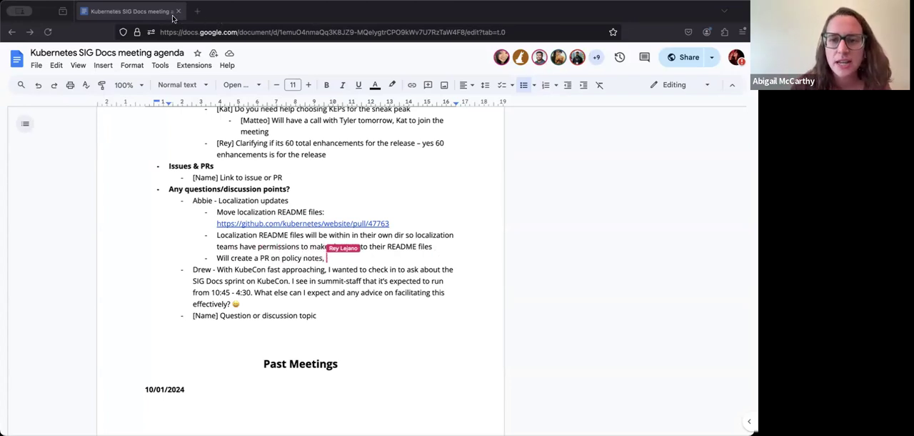
{"action": "type", "text": "and also note on"}
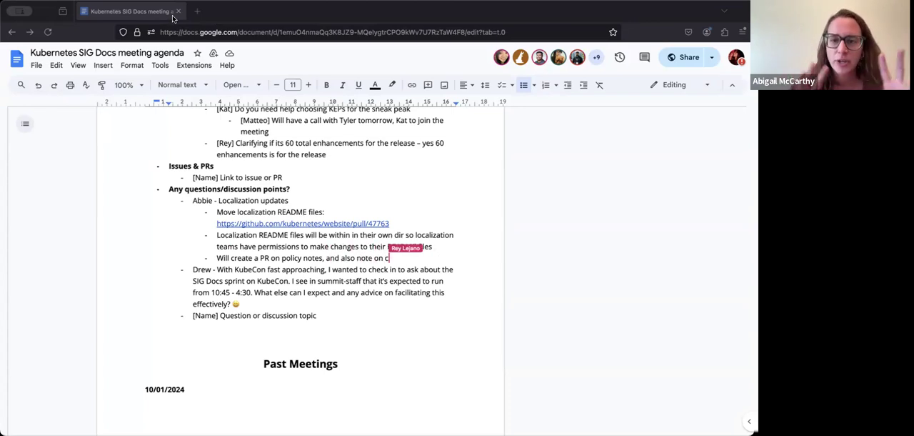
{"action": "type", "text": "creating"}
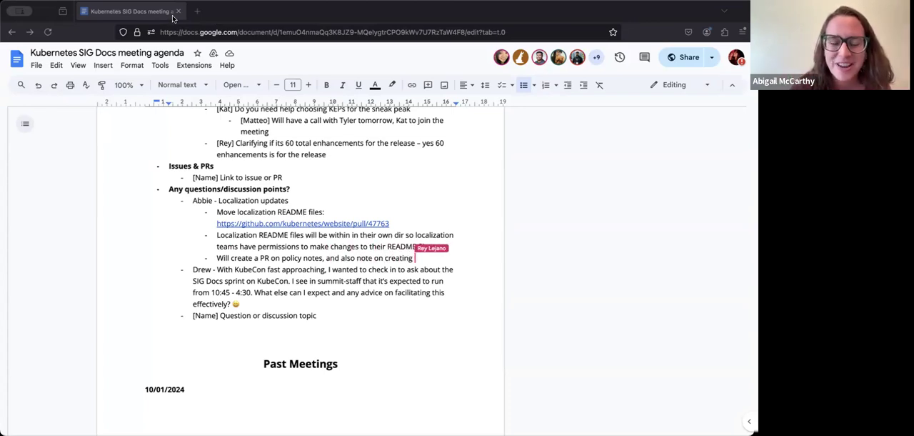
{"action": "type", "text": "branches o"}
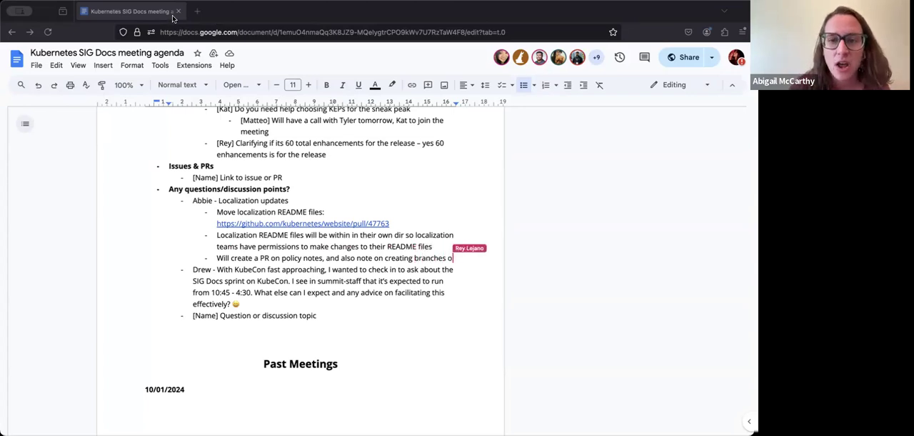
{"action": "type", "text": "on Netlify."}
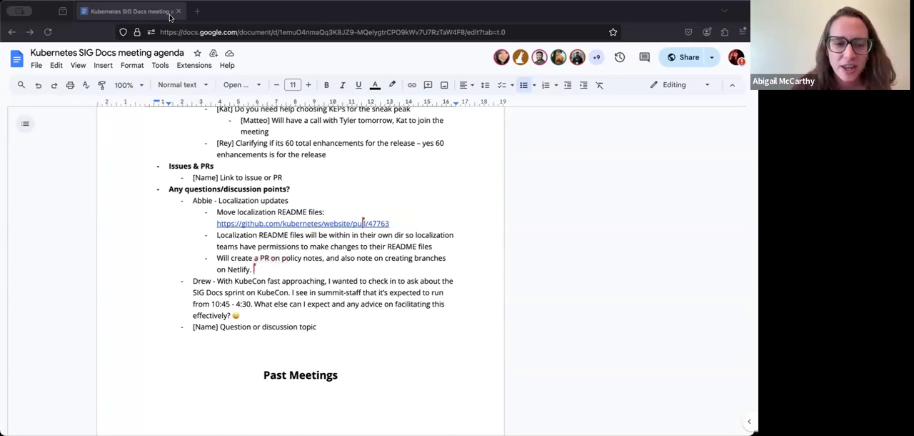
Add sub-bullets about work done by a contributor and folks asking questions via Slack.
{"action": "type", "text": "Some of the work"}
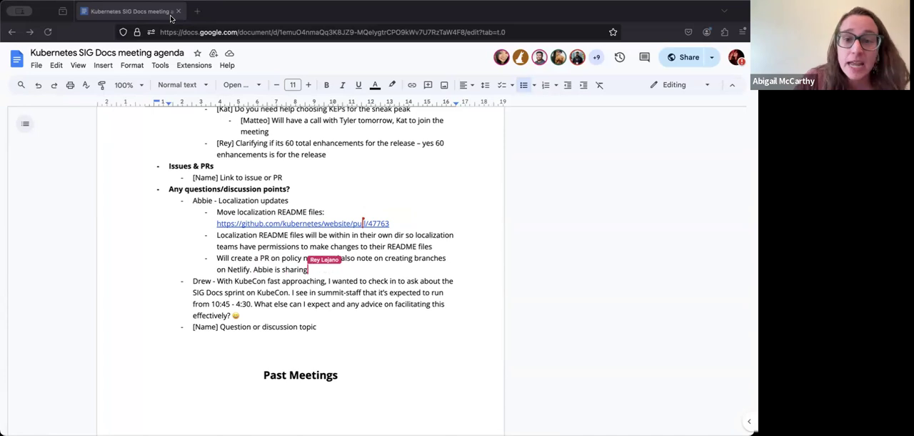
{"action": "type", "text": "work done by Seokho"}
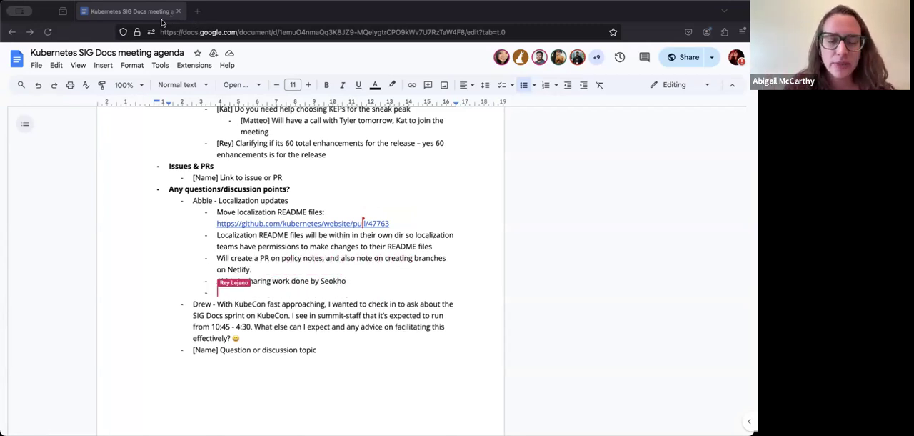
{"action": "type", "text": "Folks are welcome to"}
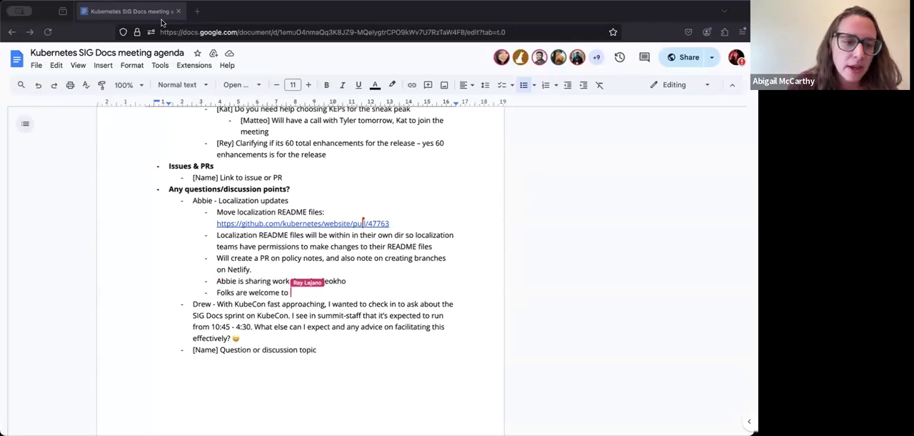
{"action": "type", "text": "ask questions on the localization"}
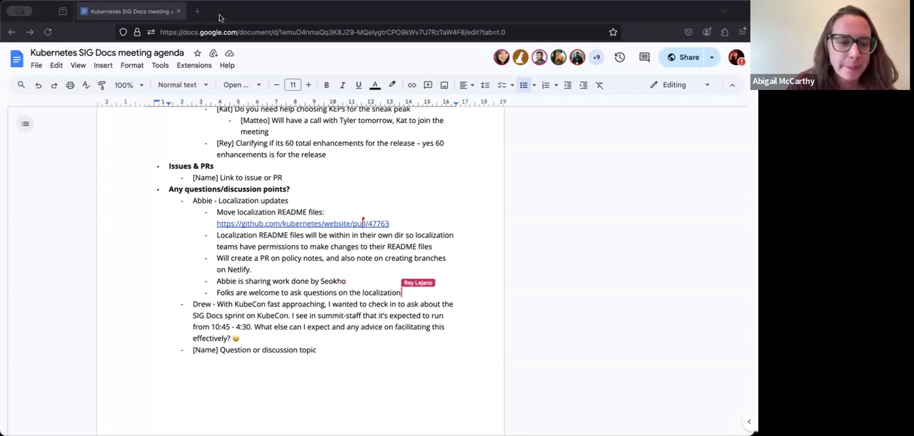
{"action": "type", "text": "Slack channel"}
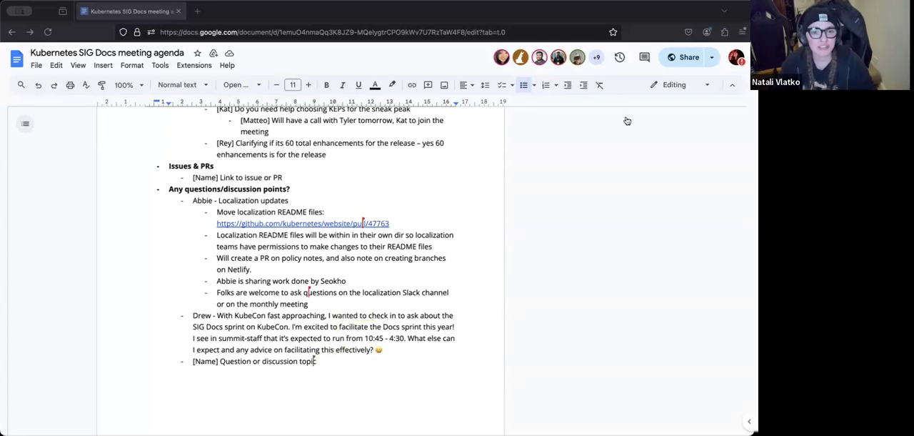
{"action": "mouse_move", "coordinate": [640, 140]}
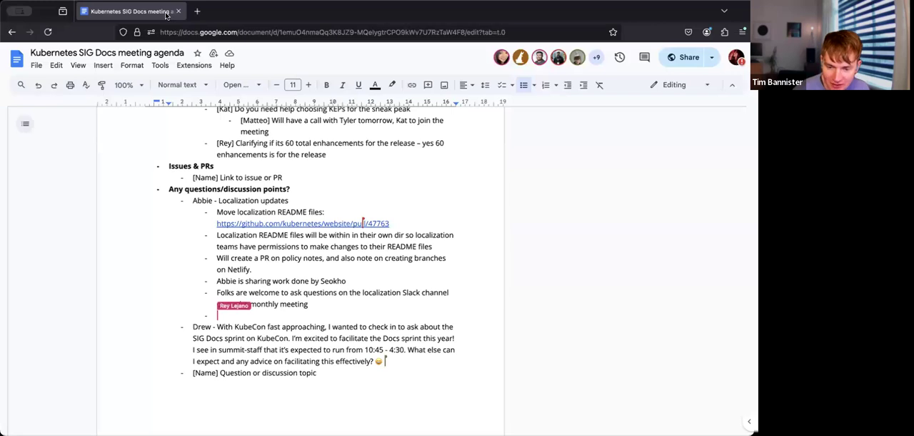
Add Tim's note that Docsy released right-to-left support and the Arabic team is getting ready.
{"action": "type", "text": "Docsy theme has released"}
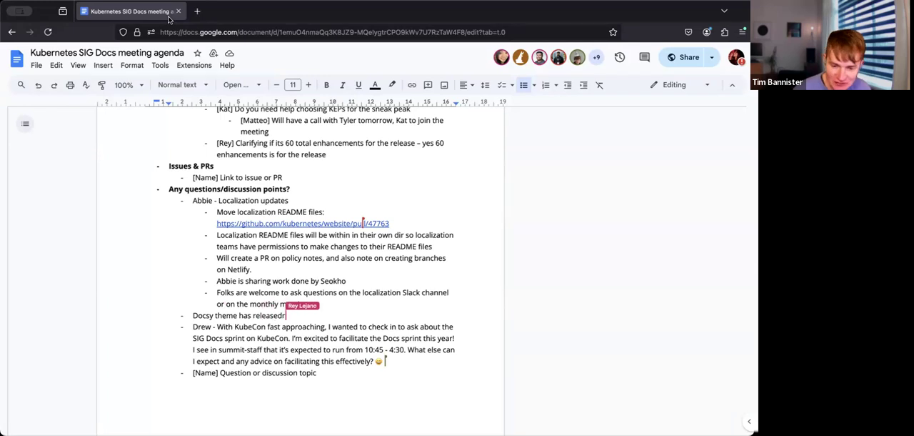
{"action": "type", "text": "right-to-left support"}
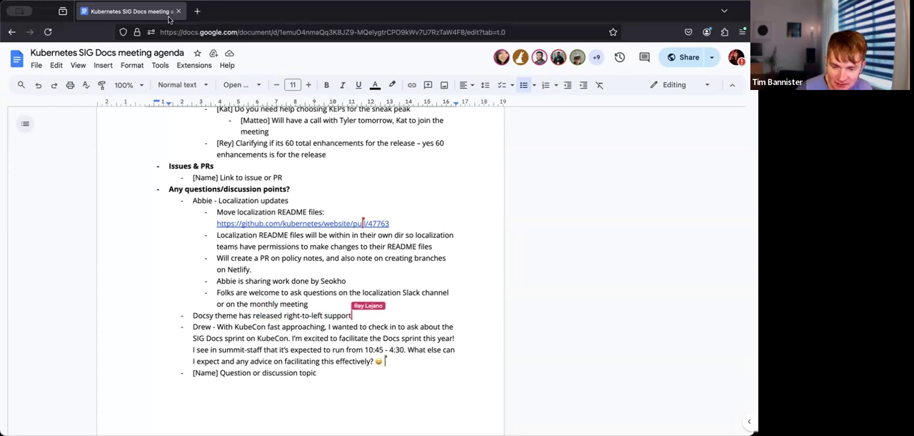
{"action": "type", "text": ", Tim"}
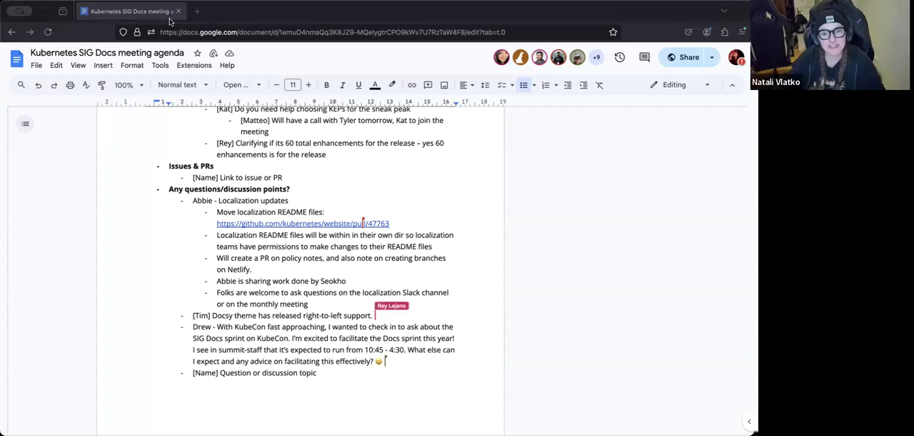
{"action": "type", "text": "Arabic team"}
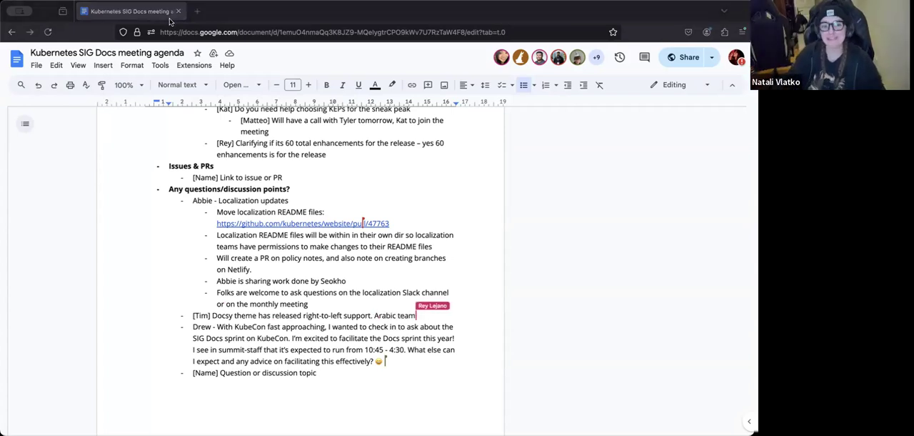
{"action": "type", "text": "is gg"}
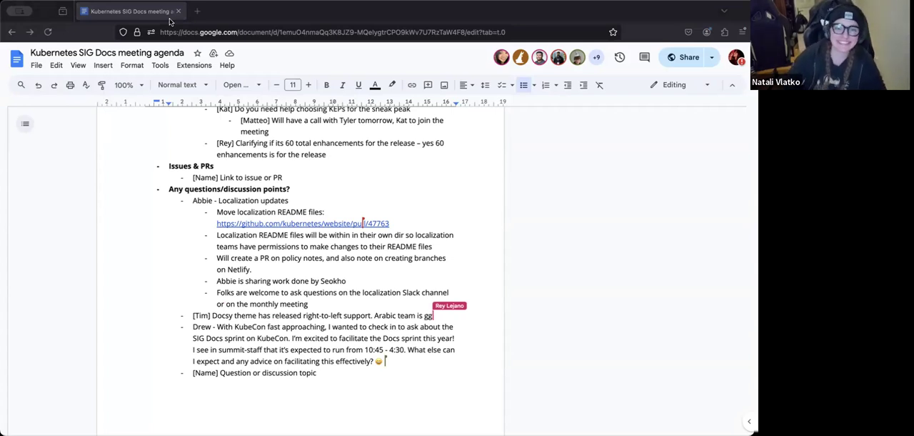
{"action": "type", "text": "etting ready for this."}
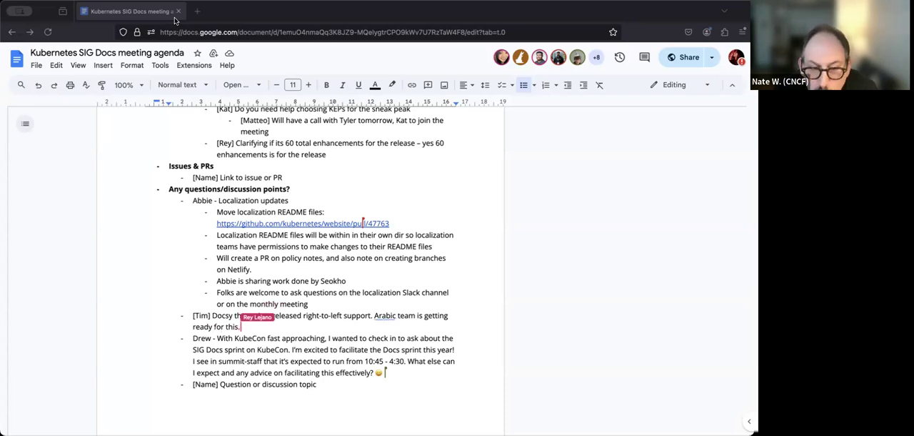
Add Nate's sub-note that Patrice may be available to help support right-to-left.
{"action": "type", "text": "[Nate"}
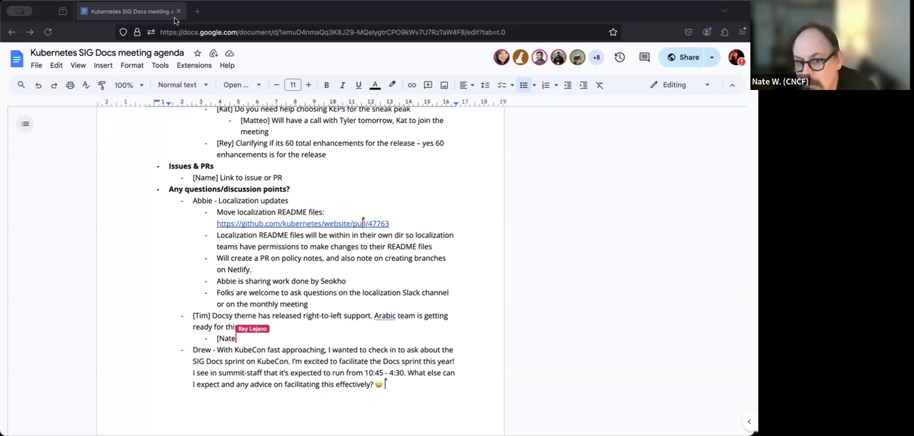
{"action": "type", "text": "Patrice is gettin"}
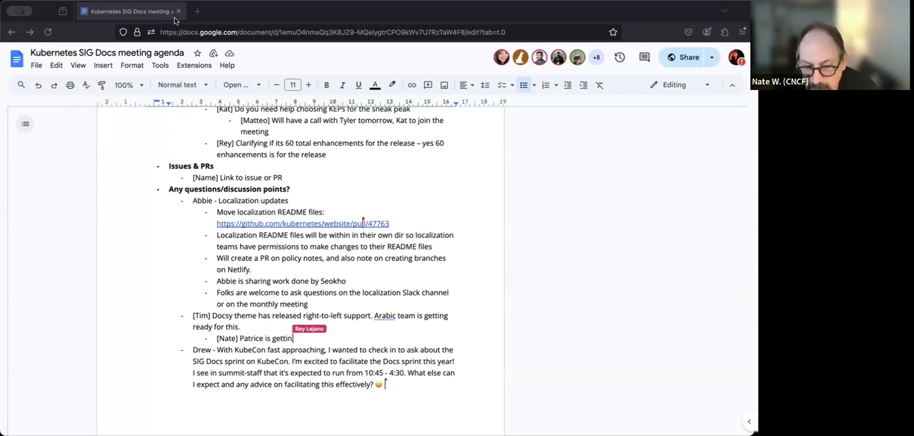
{"action": "key", "text": "Backspace"}
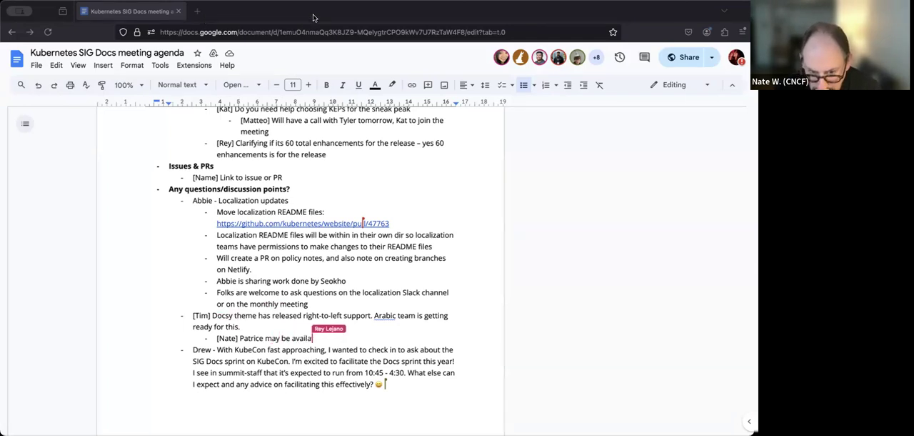
{"action": "type", "text": "ble to help support"}
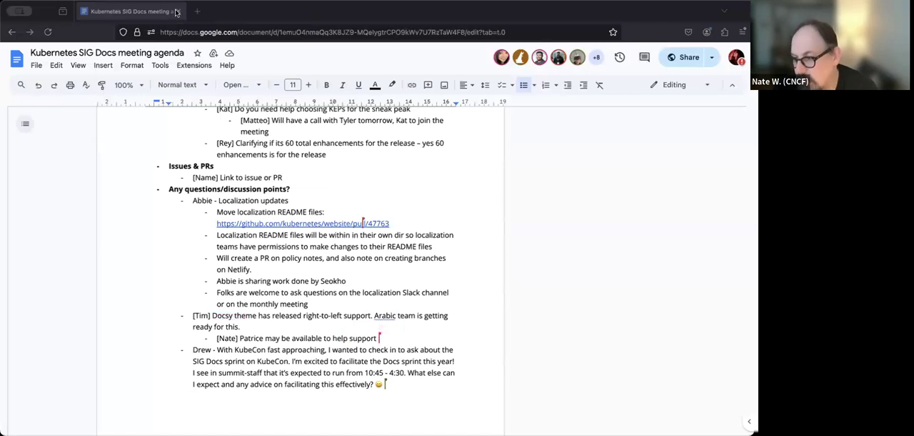
{"action": "type", "text": "right-to-left"}
{"action": "type", "text": "[Tim] Has"}
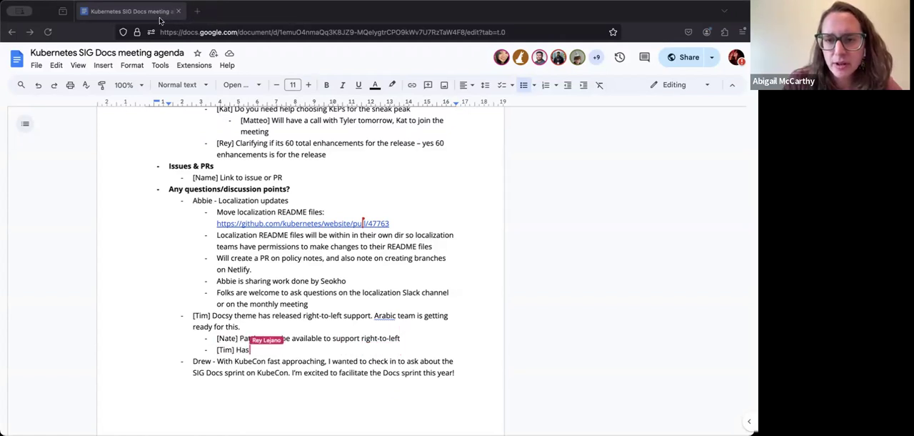
Add Tim's follow-up sub-note that he has heard from Patrice.
{"action": "type", "text": "heard"}
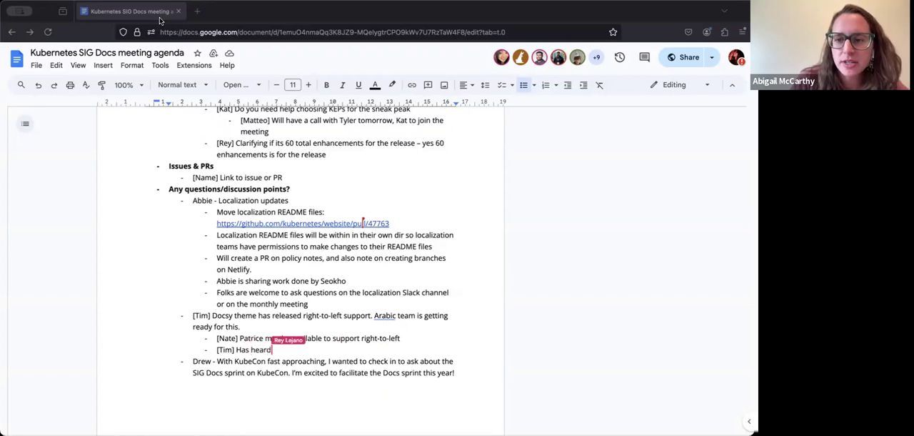
{"action": "type", "text": "from Patrice"}
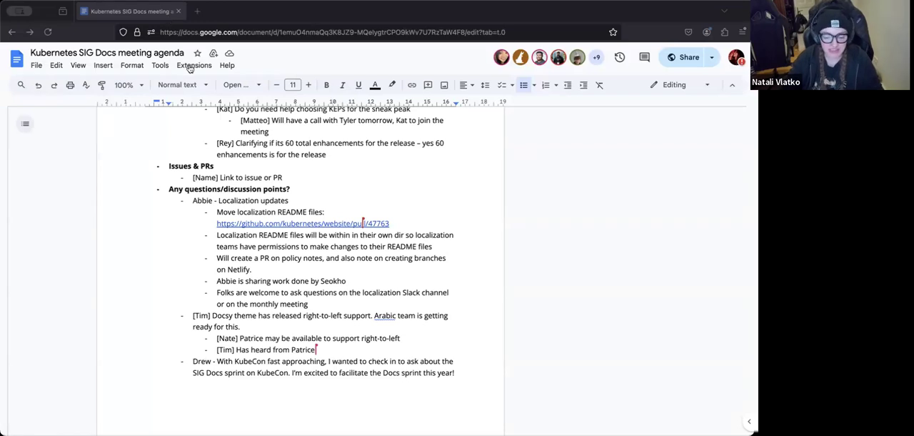
{"action": "scroll", "scroll_direction": "down", "scroll_amount": 3}
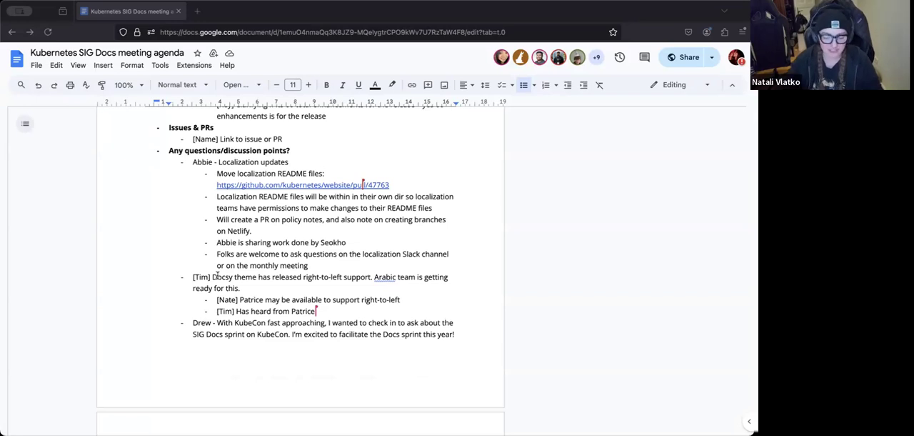
{"action": "scroll", "scroll_direction": "down", "scroll_amount": 3}
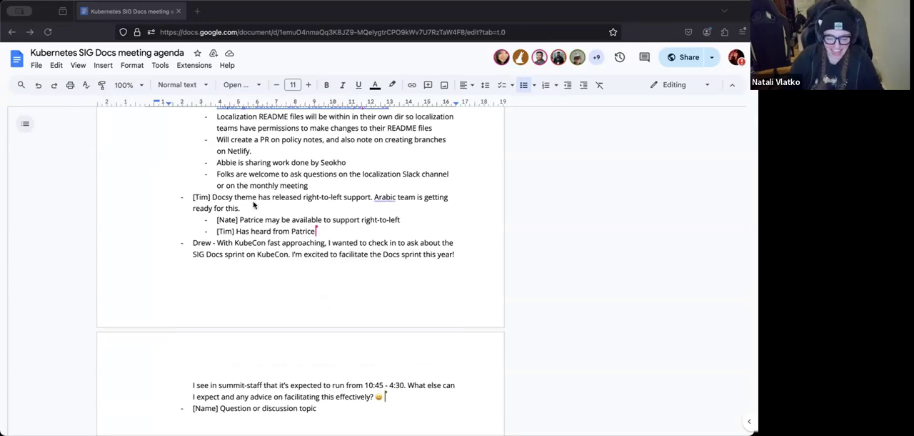
{"action": "scroll", "scroll_direction": "down", "scroll_amount": 3}
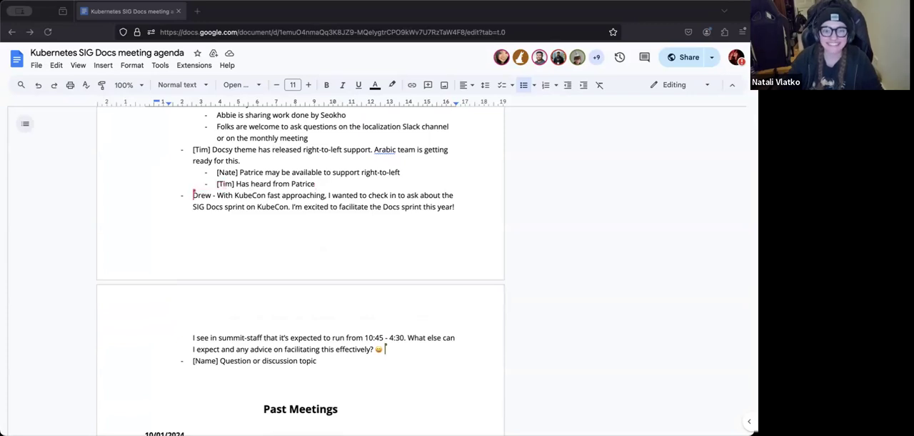
{"action": "mouse_move", "coordinate": [302, 9]}
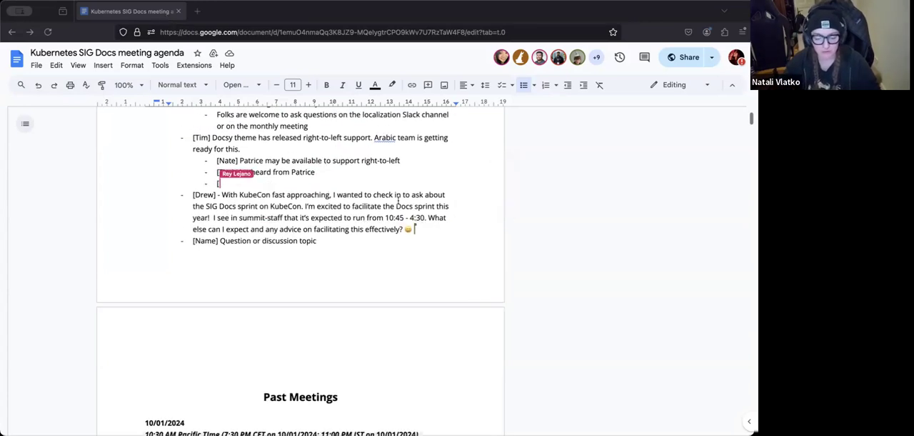
{"action": "type", "text": "[Abbie] https://github.com/google/docsy/issues/1442"}
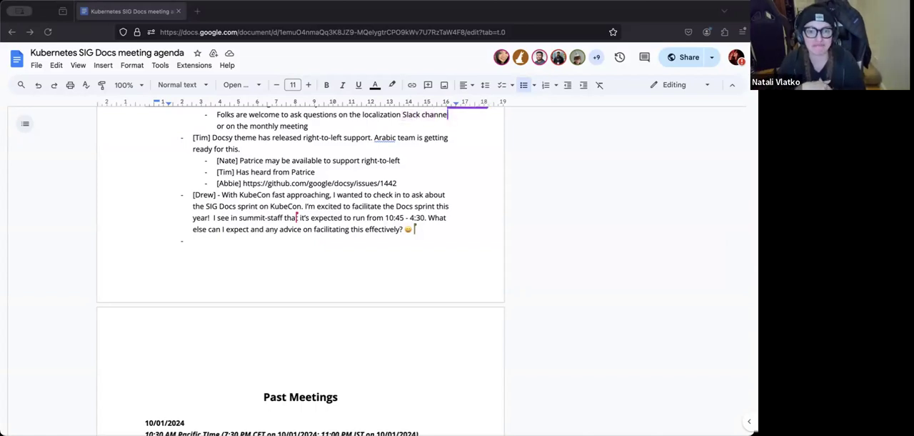
{"action": "double_click", "coordinate": [426, 115]}
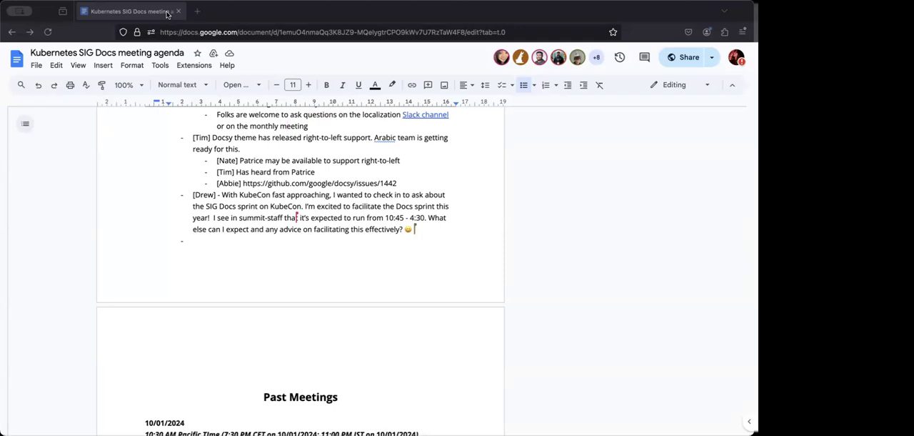
{"action": "scroll", "scroll_direction": "down", "scroll_amount": 3}
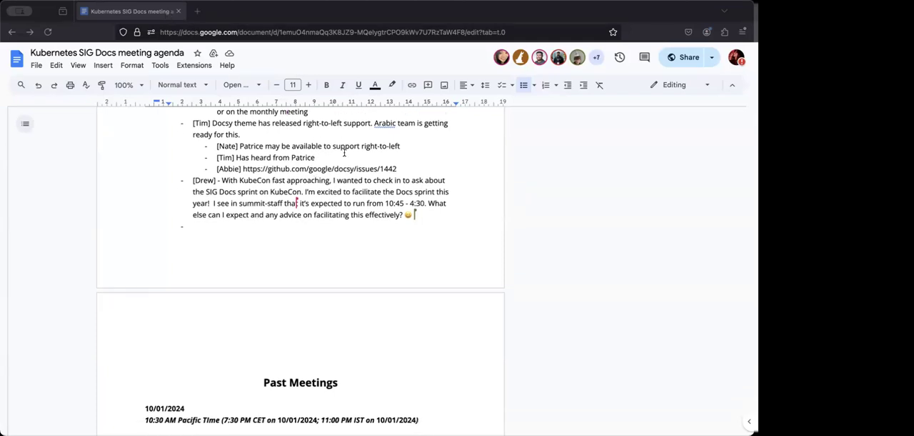
{"action": "mouse_move", "coordinate": [313, 7]}
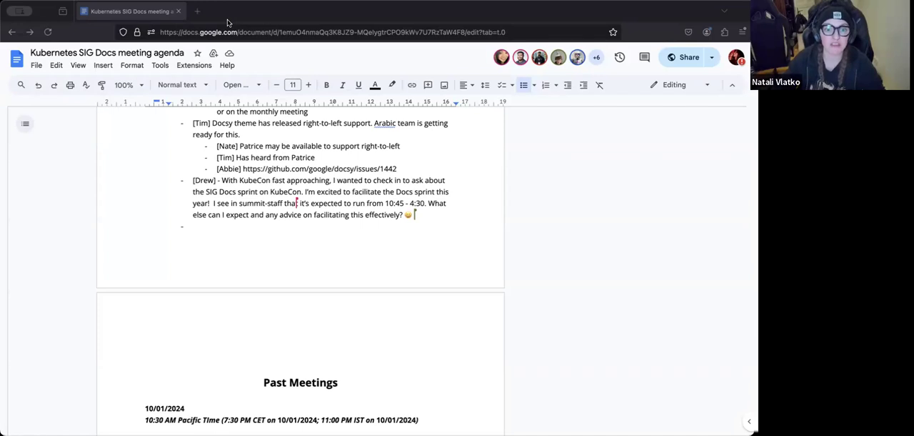
{"action": "mouse_move", "coordinate": [217, 16]}
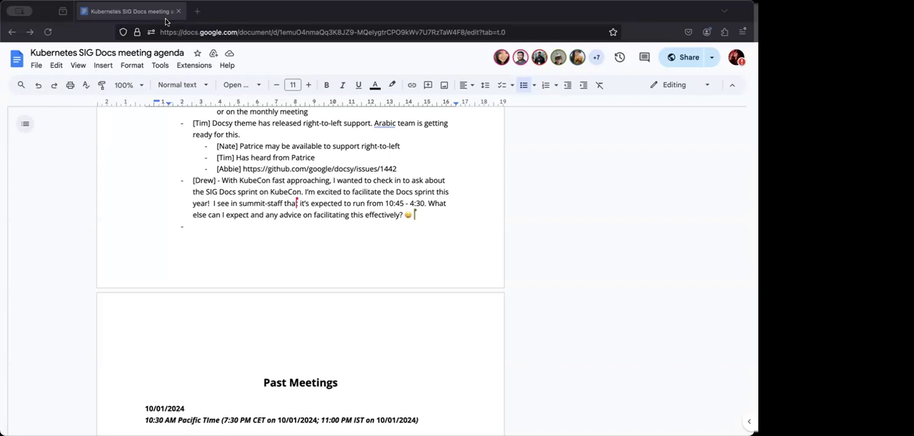
{"action": "mouse_move", "coordinate": [579, 57]}
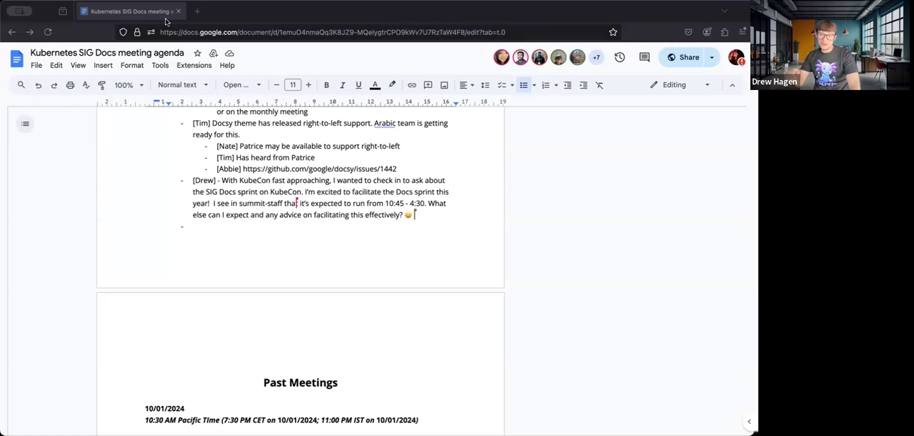
{"action": "mouse_move", "coordinate": [209, 19]}
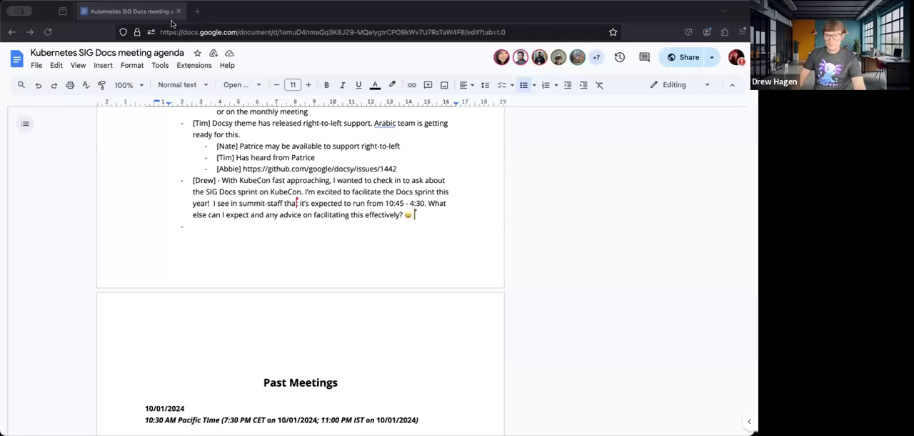
{"action": "mouse_move", "coordinate": [212, 29]}
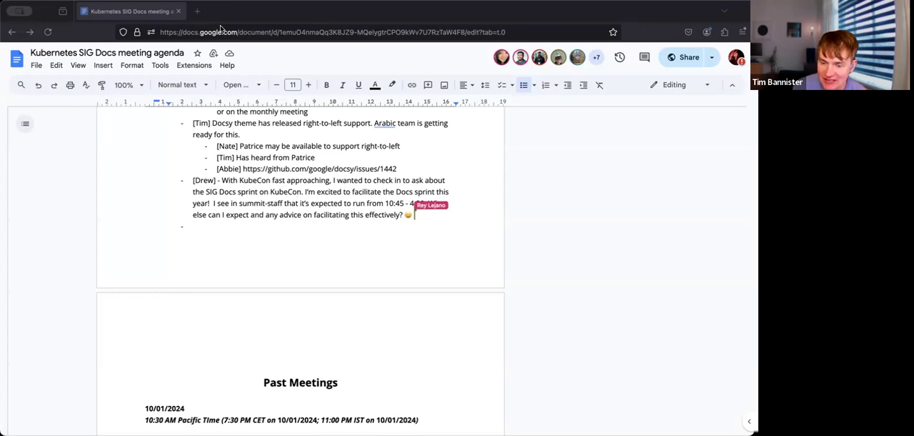
Record Tim's suggestion to document how to use TLS for a workload.
{"action": "type", "text": "Document"}
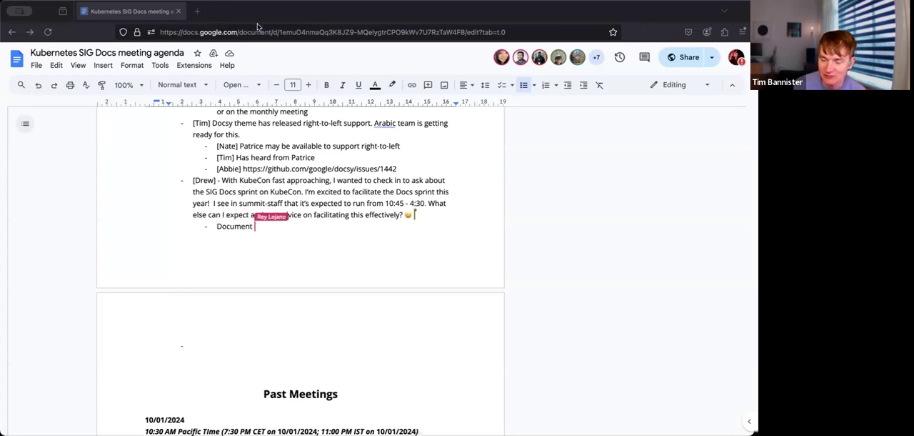
{"action": "type", "text": "how to use TLS for a workload"}
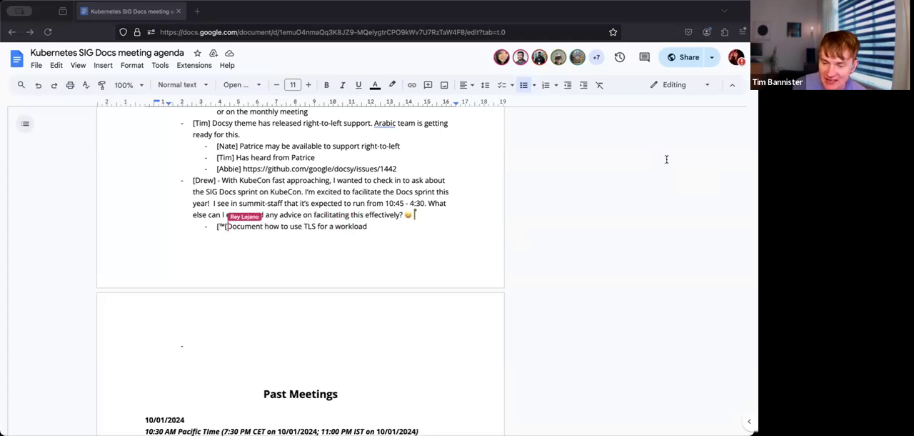
{"action": "type", "text": "Tim] Suggestion, d"}
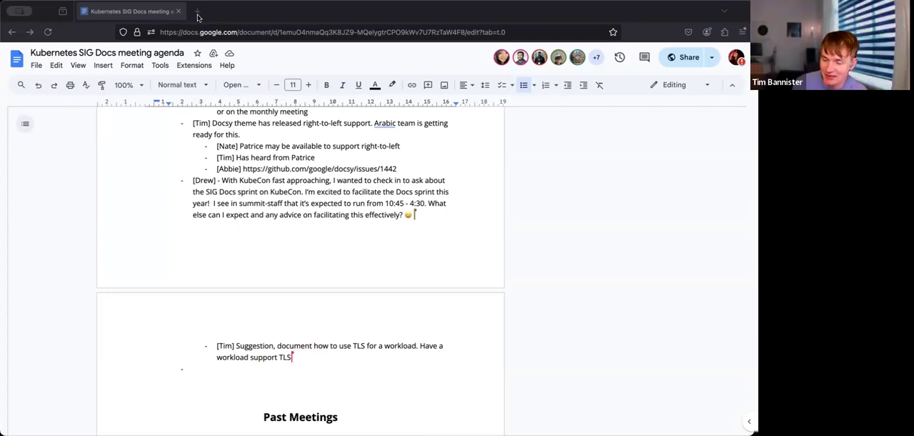
{"action": "mouse_move", "coordinate": [172, 20]}
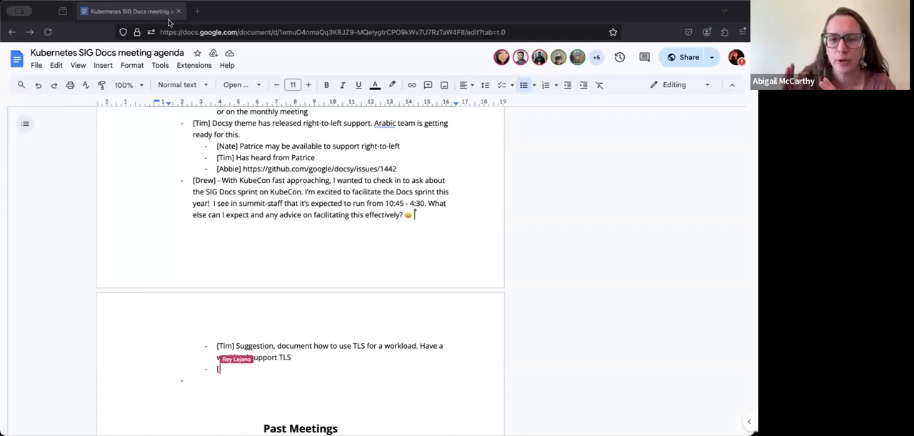
Add Natali's note: don't have to finish the work, can start the effort and finish later.
{"action": "type", "text": "[Natali]"}
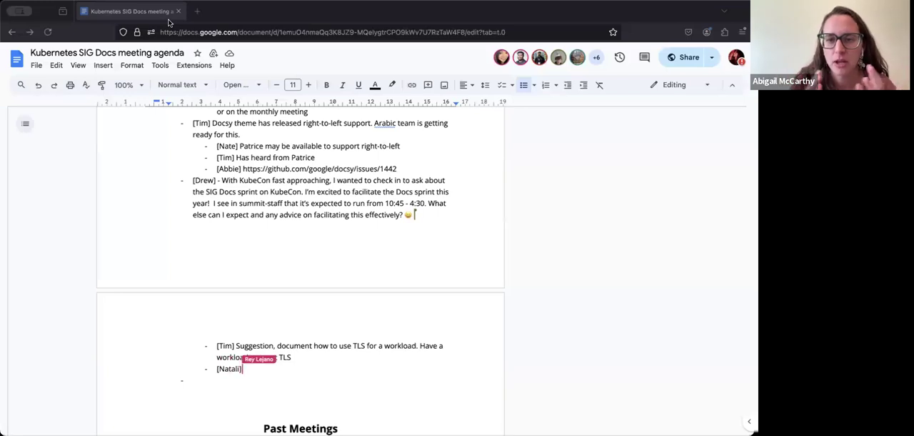
{"action": "type", "text": "Don't have"}
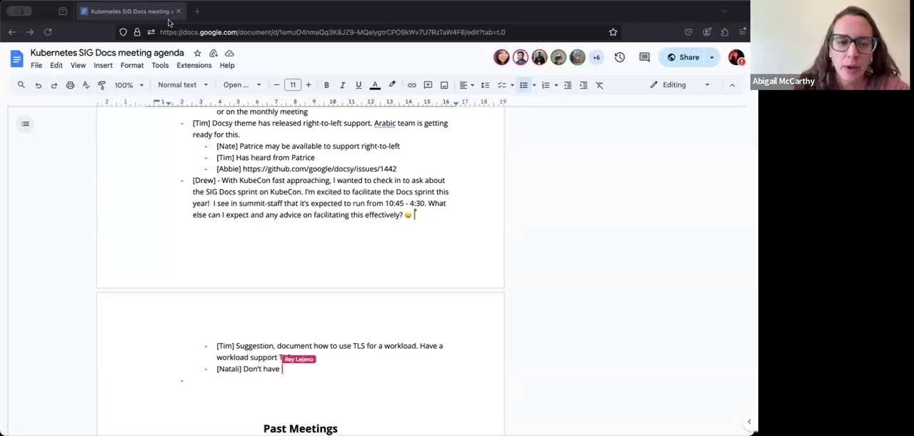
{"action": "type", "text": "to finish the work,"}
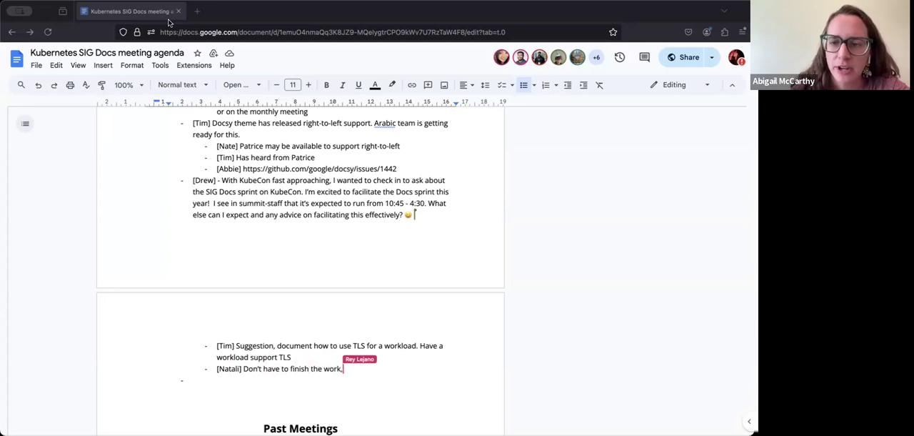
{"action": "type", "text": "can start the effort"}
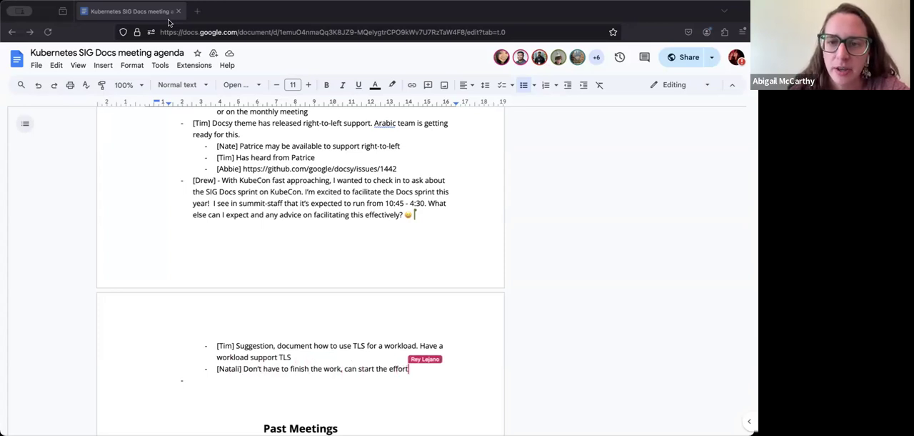
{"action": "type", "text": "and finish"}
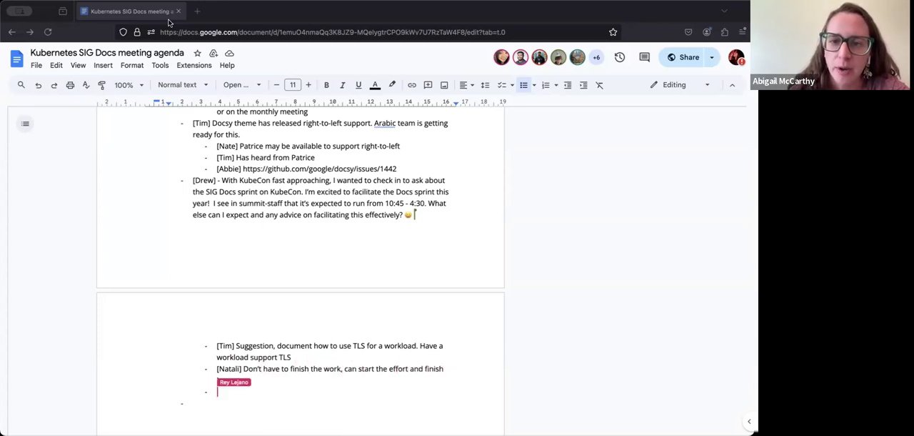
Add Abbie's note that the day can be broken up, working on TLS in the morning.
{"action": "type", "text": "[Abbie"}
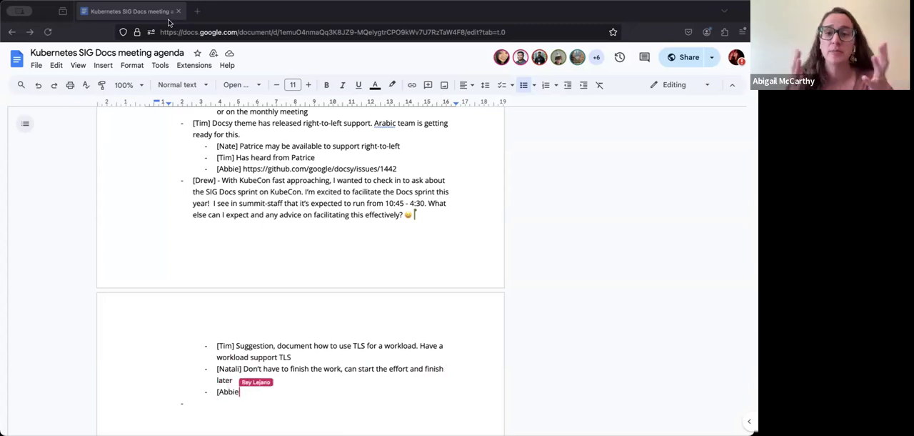
{"action": "type", "text": "Can also"}
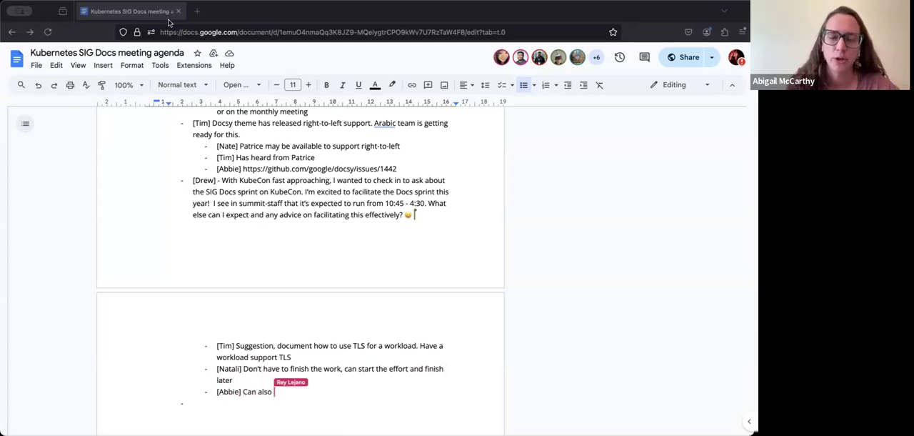
{"action": "type", "text": "break up the day, like in the"}
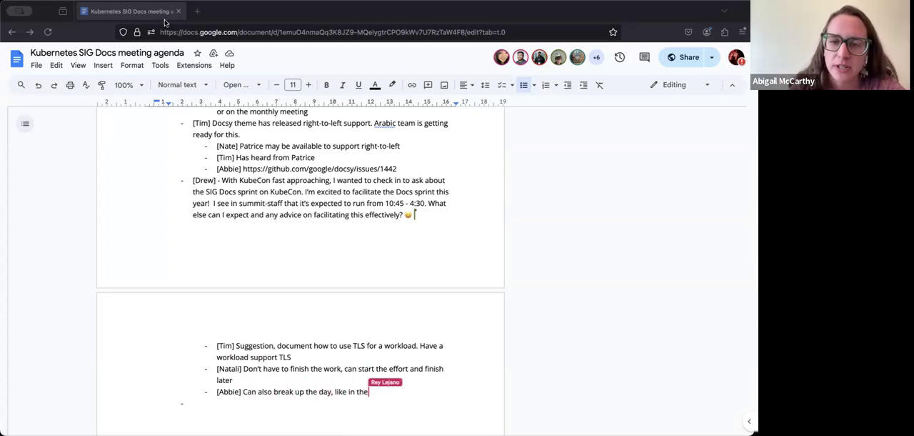
{"action": "type", "text": "morning"}
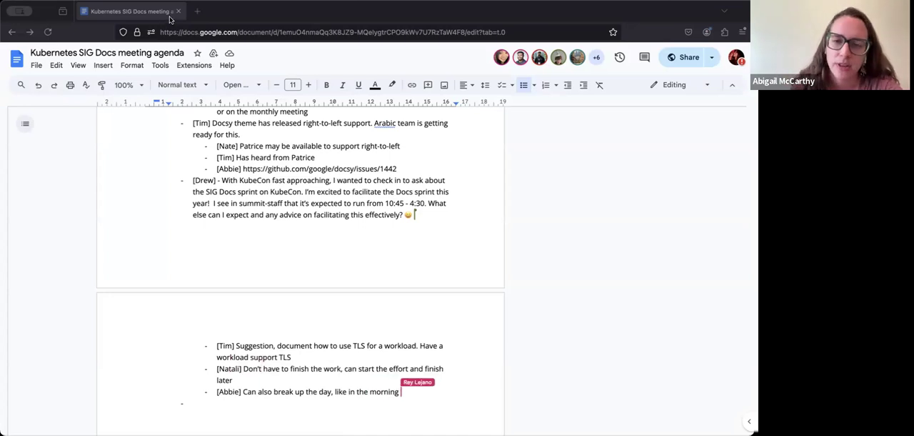
{"action": "type", "text": "work on TLS"}
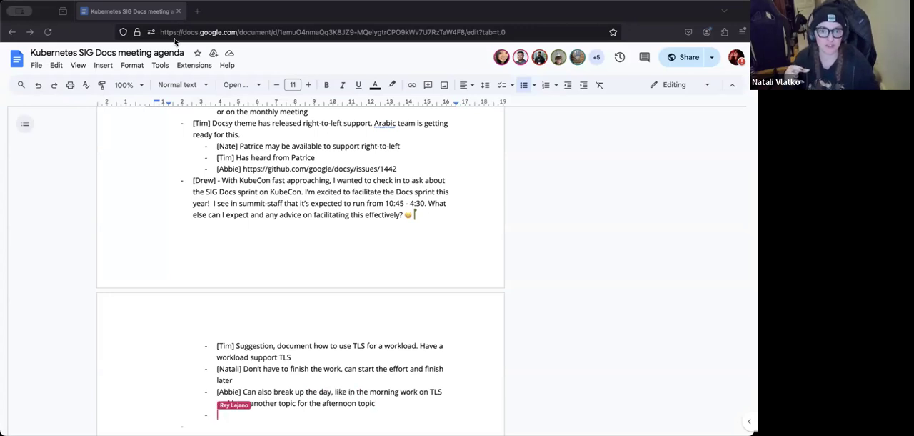
Add Natali's suggestion to create a separate issue for the sprint, apart from the TLS issue.
{"action": "type", "text": "[Natali"}
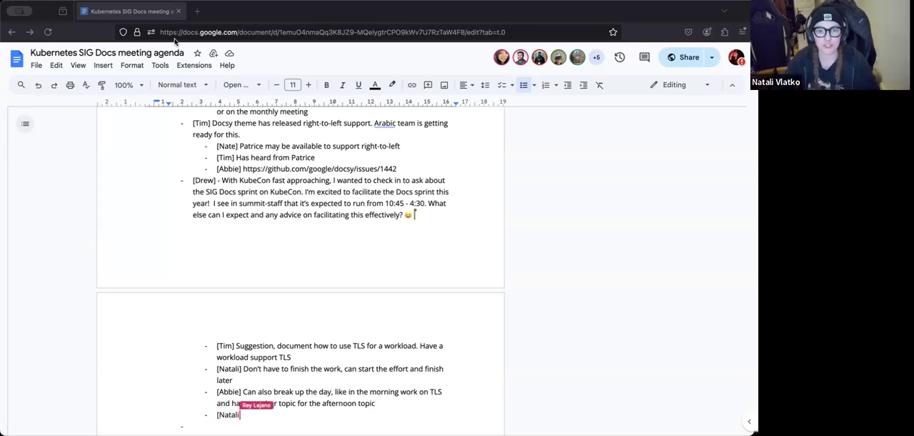
{"action": "type", "text": "Suggest to"}
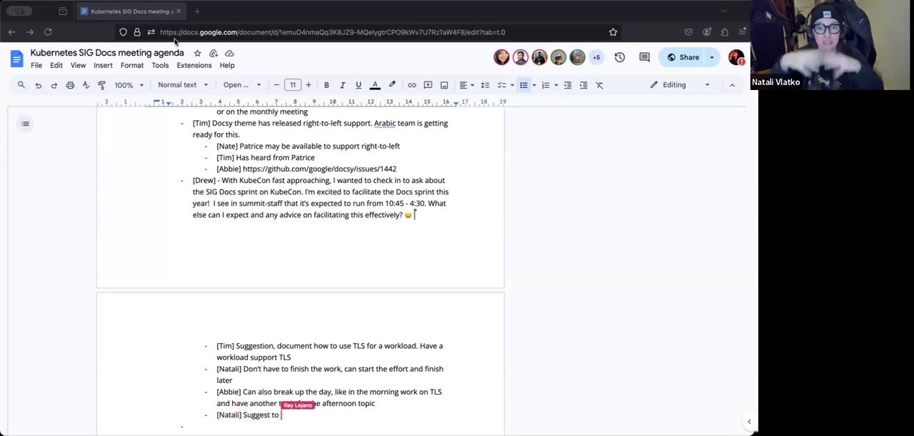
{"action": "type", "text": "create an issue for the sprint, if there is"}
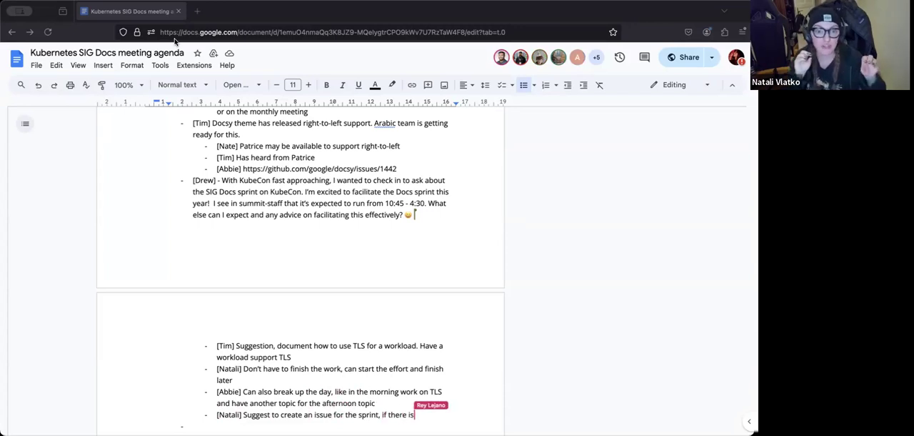
{"action": "type", "text": "an issue for the TLS,"}
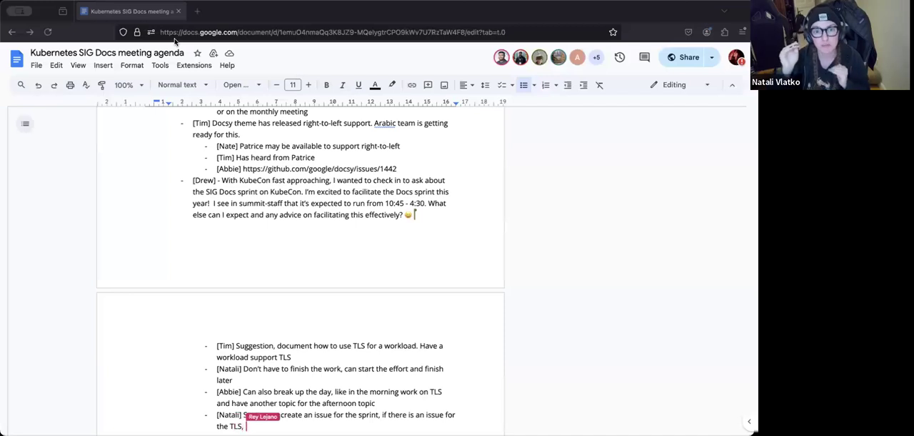
{"action": "type", "text": "create another tissue to use for the sprint like make"}
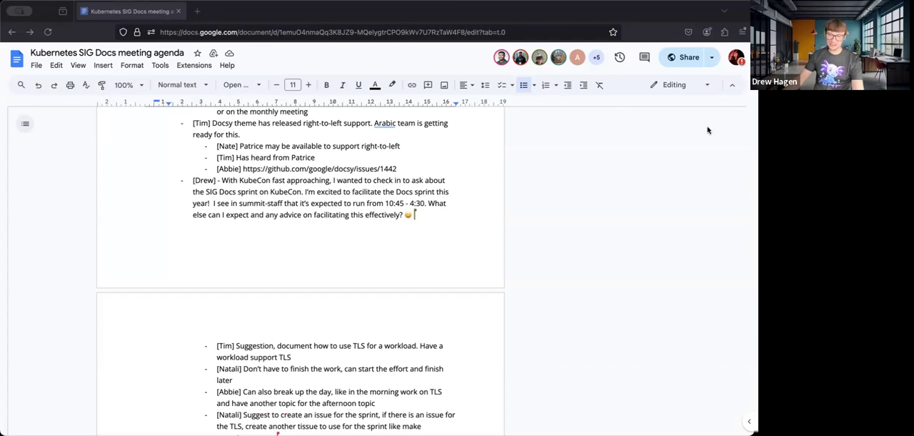
{"action": "mouse_move", "coordinate": [657, 118]}
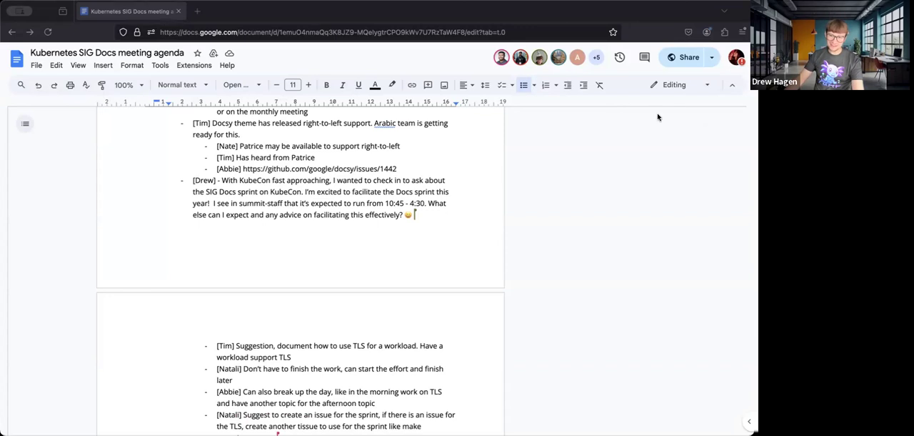
{"action": "mouse_move", "coordinate": [162, 17]}
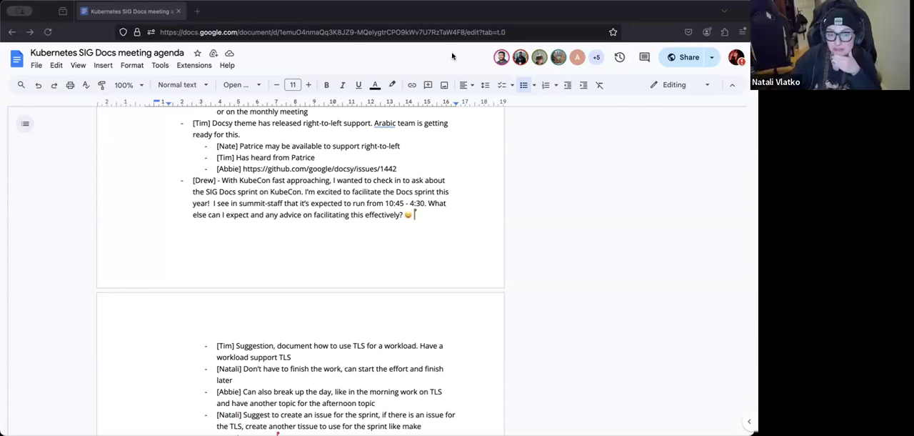
{"action": "mouse_move", "coordinate": [655, 149]}
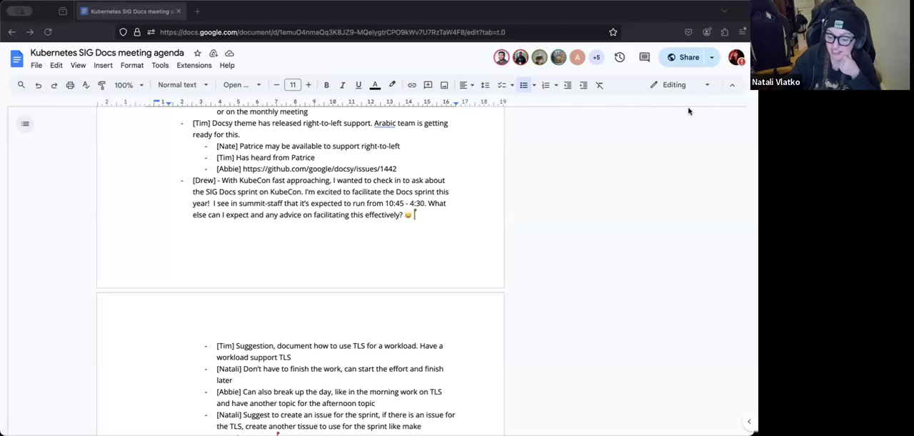
{"action": "mouse_move", "coordinate": [637, 150]}
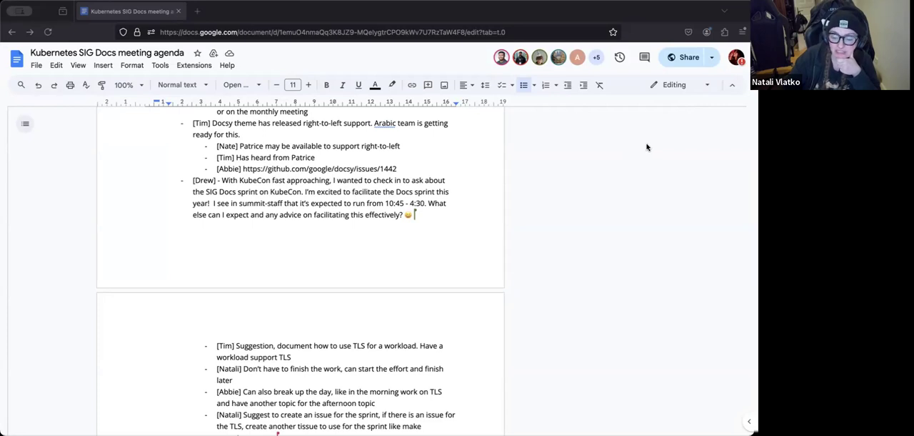
{"action": "mouse_move", "coordinate": [658, 121]}
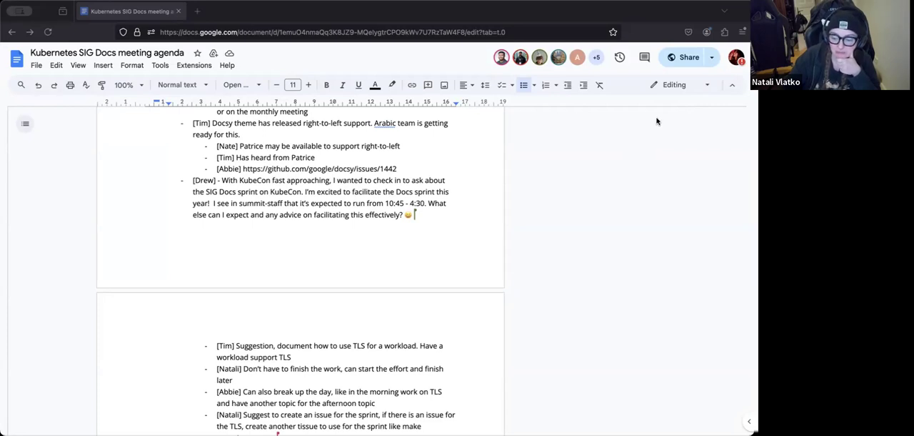
{"action": "mouse_move", "coordinate": [667, 107]}
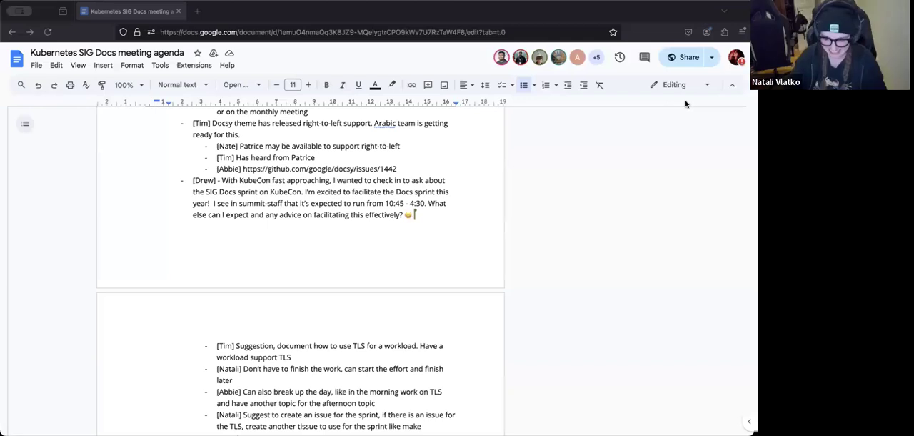
{"action": "mouse_move", "coordinate": [668, 127]}
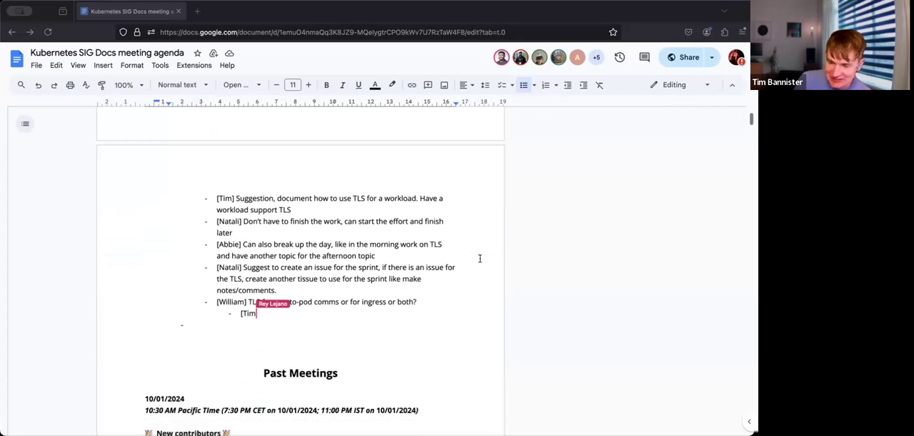
Write Tim's reply: 'Yes. Drew and the sprint can decide on how to tackle it.'.
{"action": "type", "text": "Yes"}
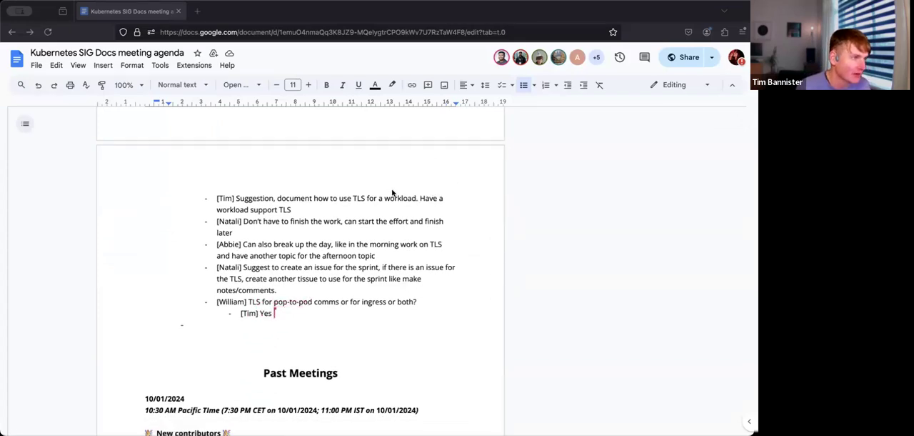
{"action": "type", "text": ". sp"}
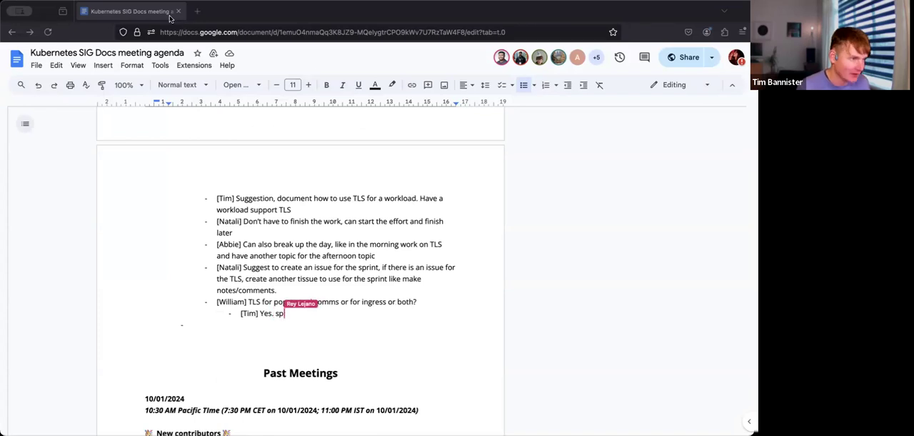
{"action": "key", "text": "backspace"}
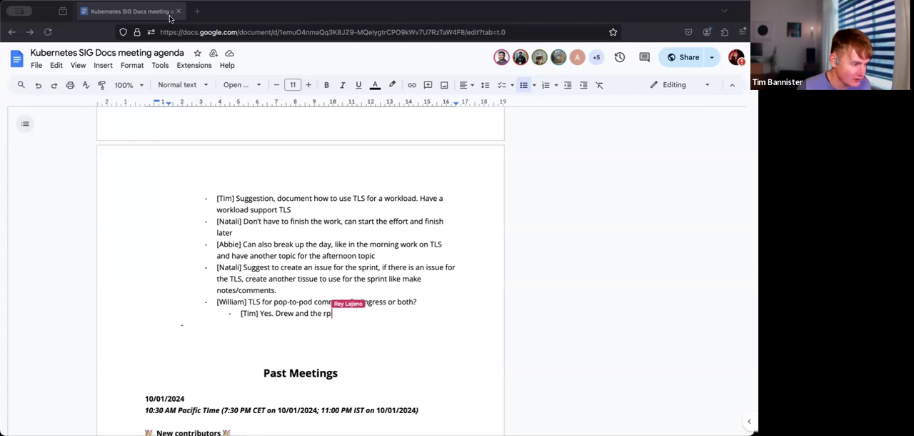
{"action": "type", "text": "spr"}
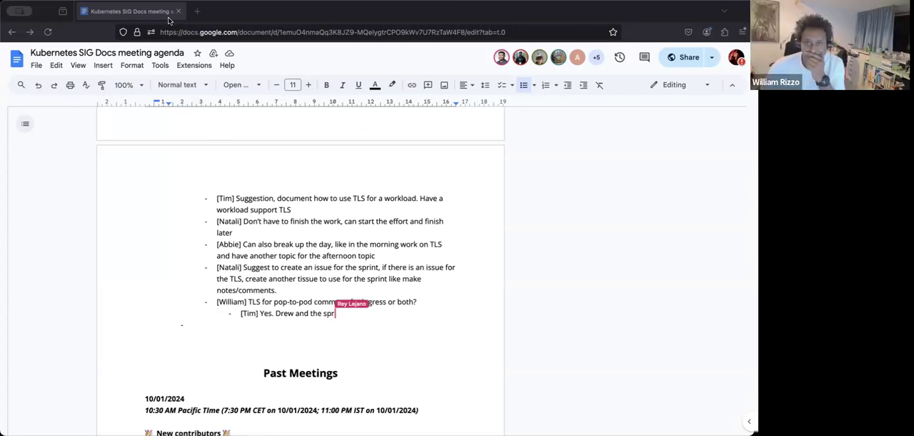
{"action": "type", "text": "int can"}
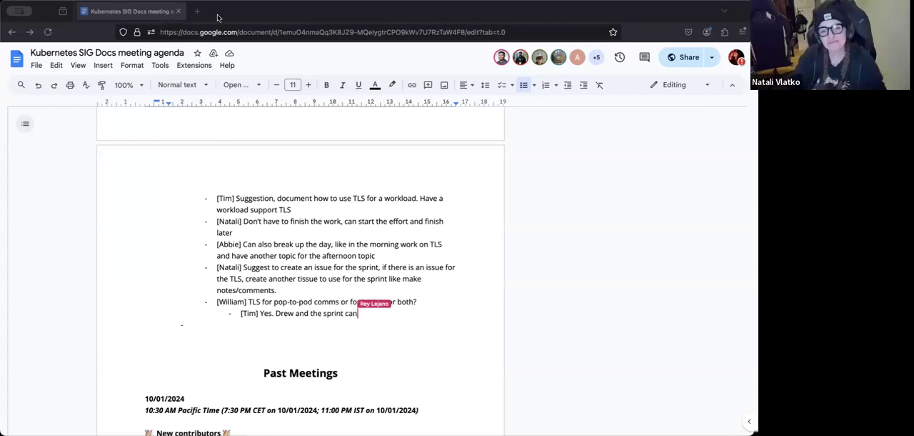
{"action": "type", "text": "decide on how to tackle it"}
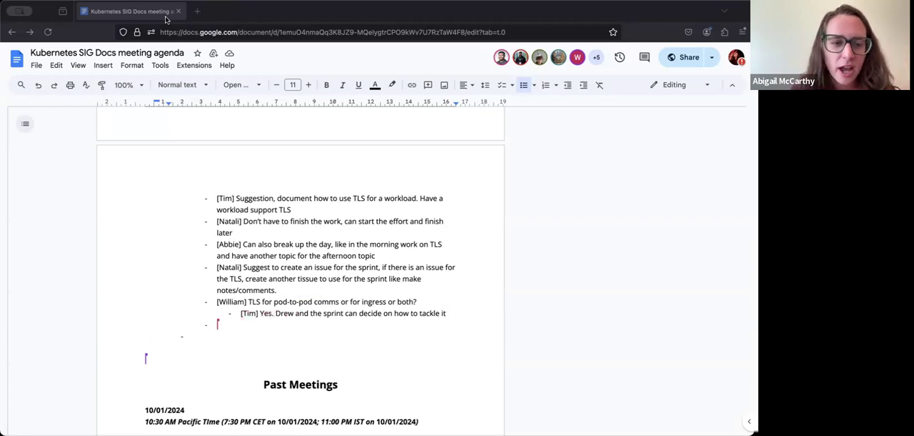
Add Abbie's note that the theme can be broadcast in the morning of the event.
{"action": "type", "text": "[Ab"}
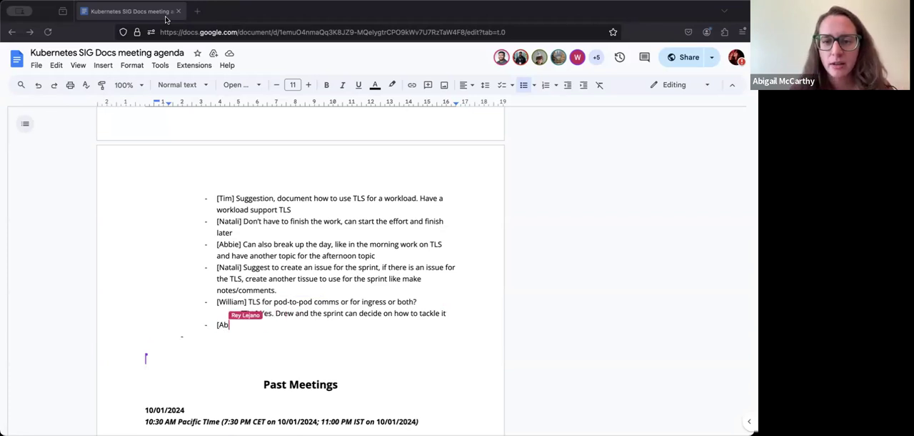
{"action": "type", "text": "bie] Can broadcast the theme in the morning of the event"}
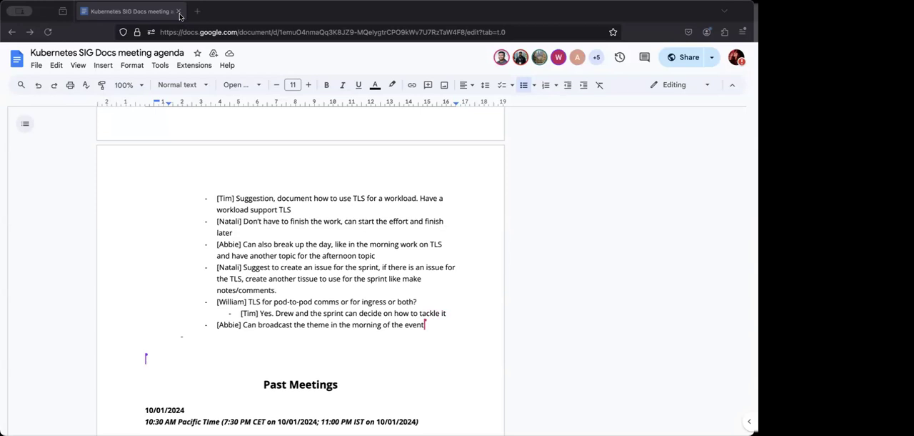
{"action": "mouse_move", "coordinate": [165, 20]}
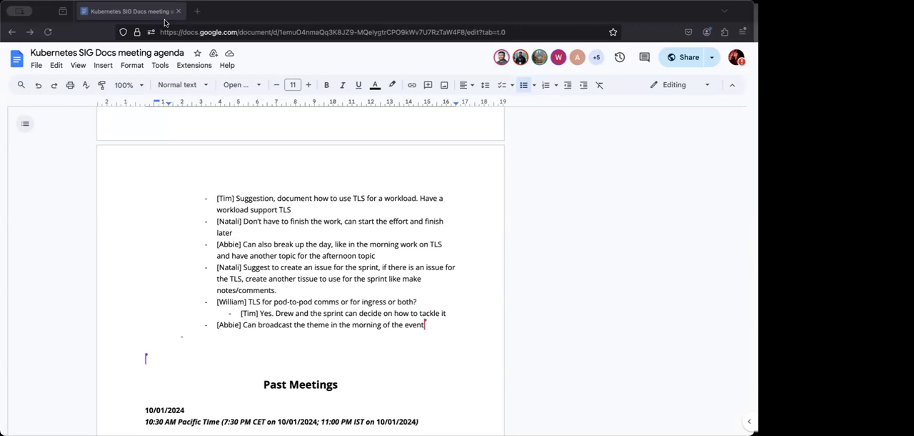
{"action": "mouse_move", "coordinate": [158, 20]}
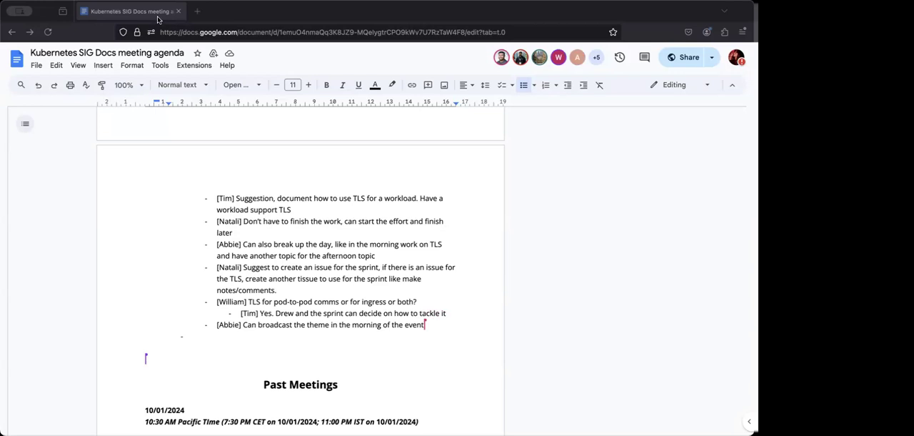
{"action": "mouse_move", "coordinate": [159, 20]}
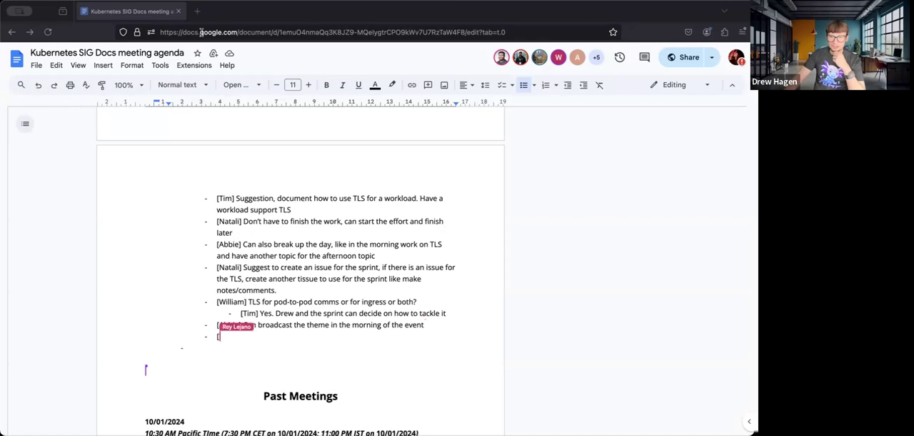
Add Rey's note: 'Can also send email(s) and socials about the sprint'.
{"action": "type", "text": "[Rey] Can also send a"}
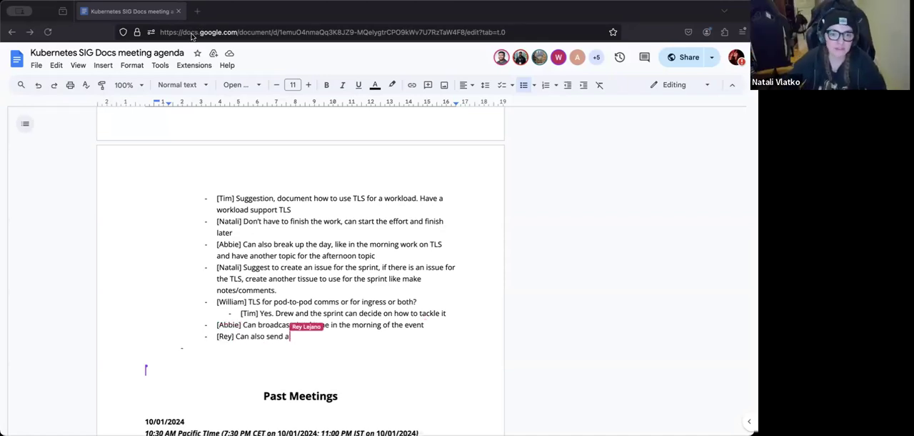
{"action": "type", "text": "email"}
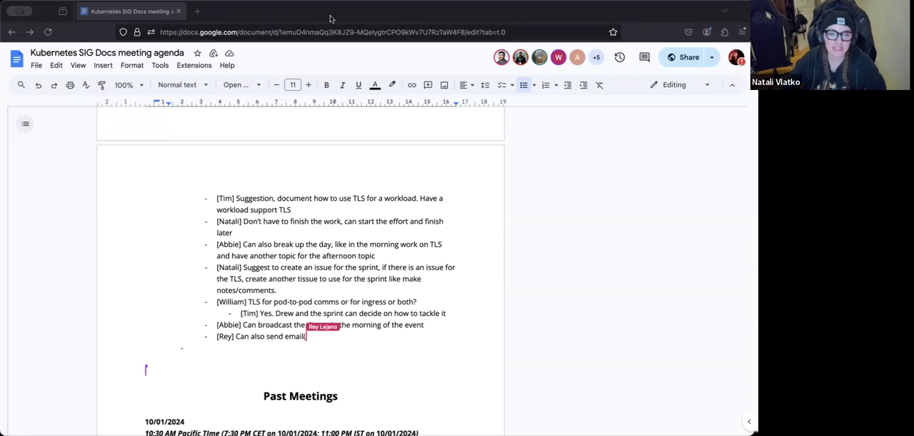
{"action": "type", "text": "(s)and so"}
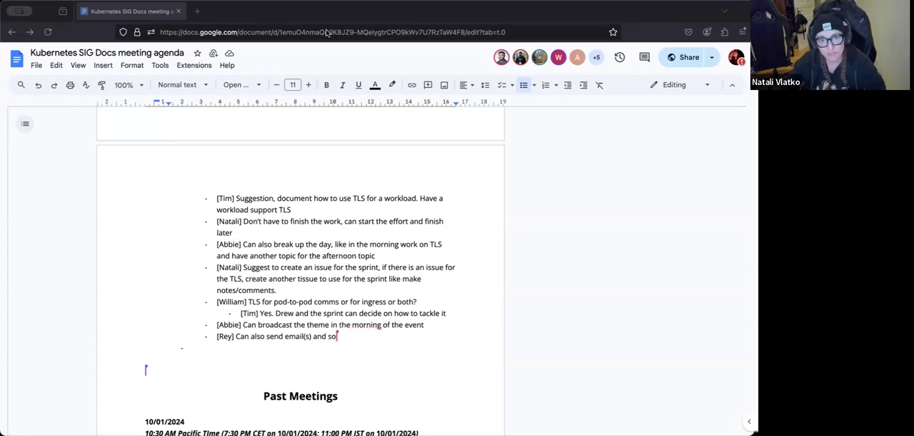
{"action": "type", "text": "cials"}
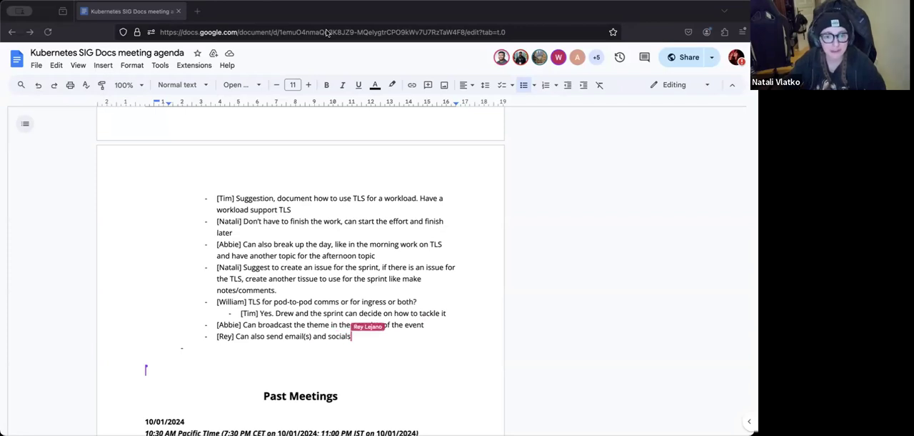
{"action": "type", "text": "about the"}
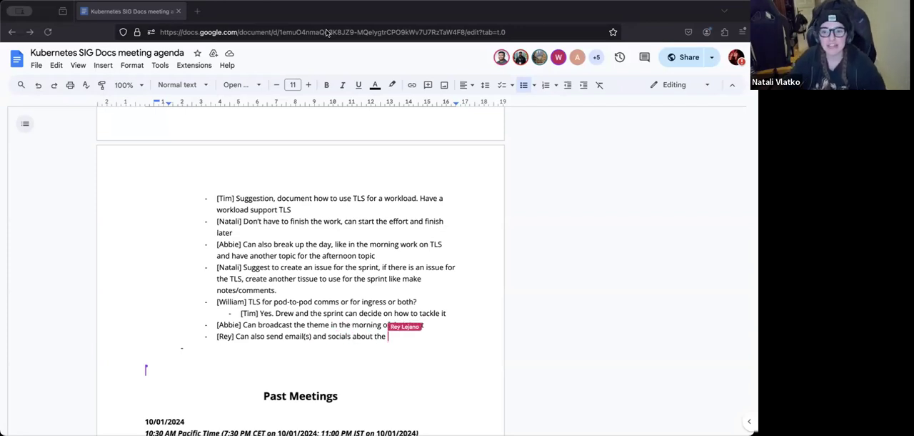
{"action": "type", "text": "sprint"}
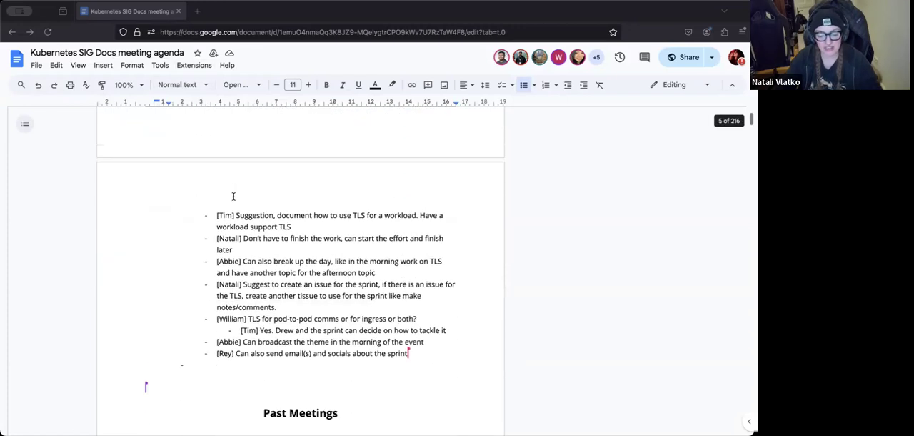
{"action": "mouse_move", "coordinate": [425, 142]}
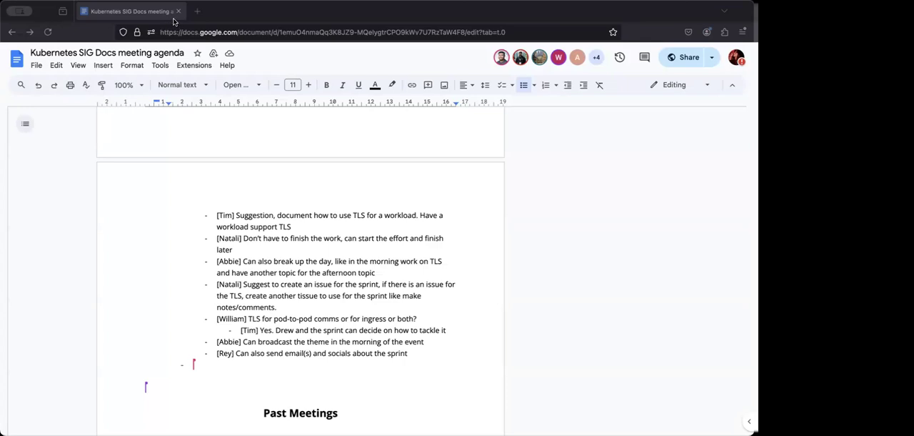
{"action": "mouse_move", "coordinate": [170, 21]}
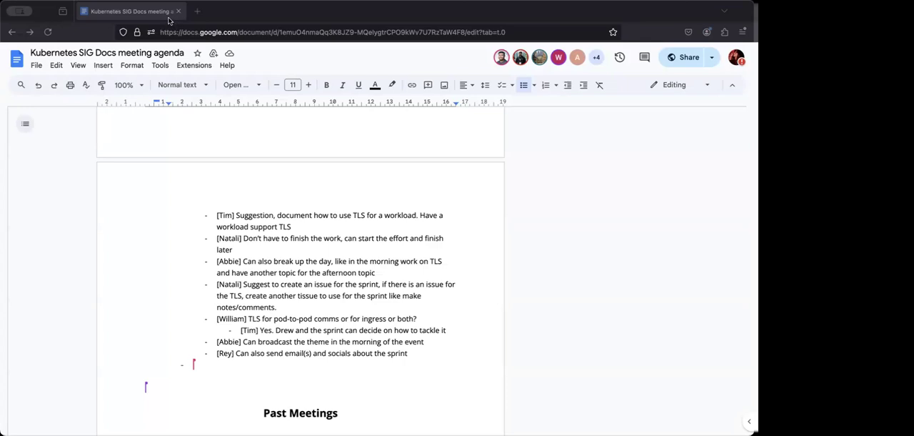